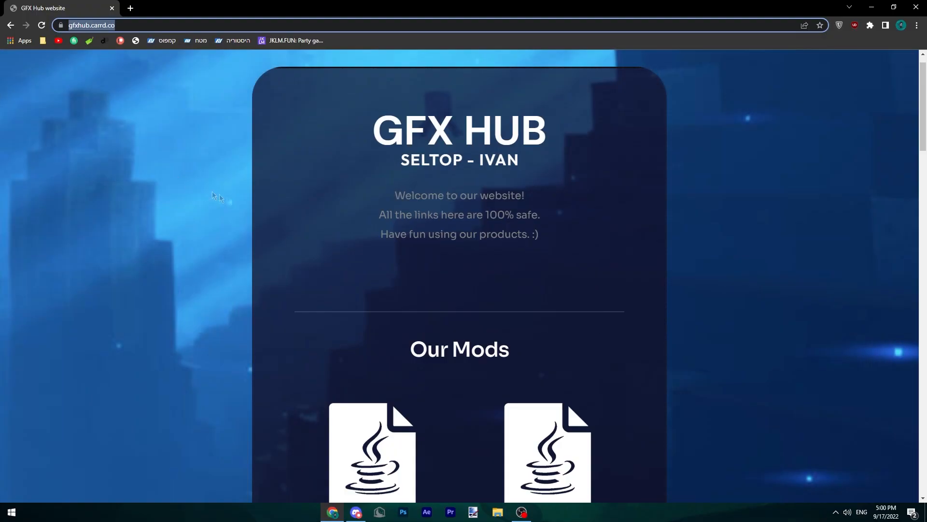
# Step: Move three CustomNpcs wand tools from the creative inventory into the hotbar and close the inventory
pyautogui.scroll(-3)
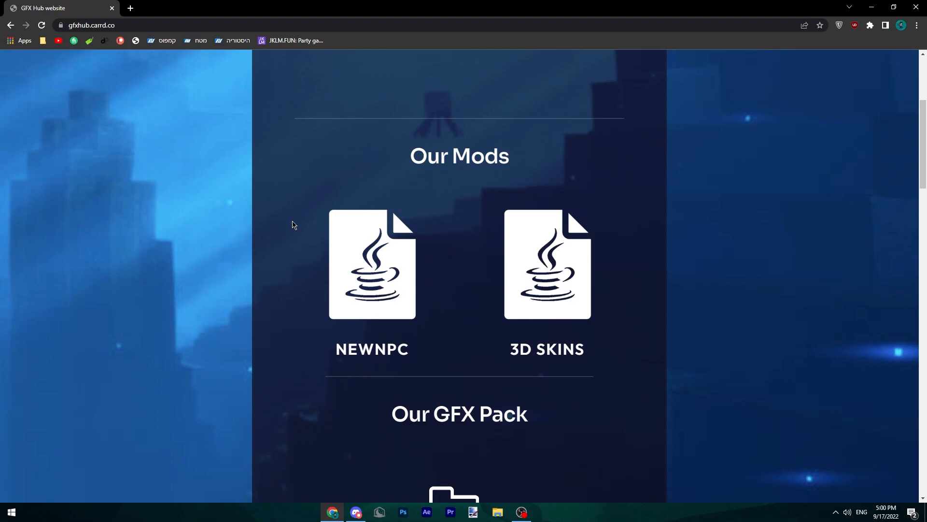
pyautogui.scroll(-3)
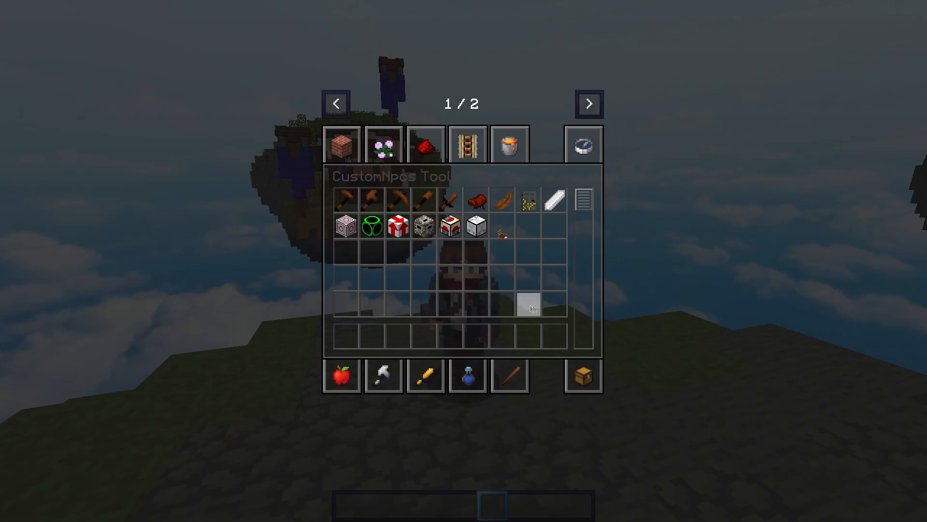
pyautogui.click(589, 102)
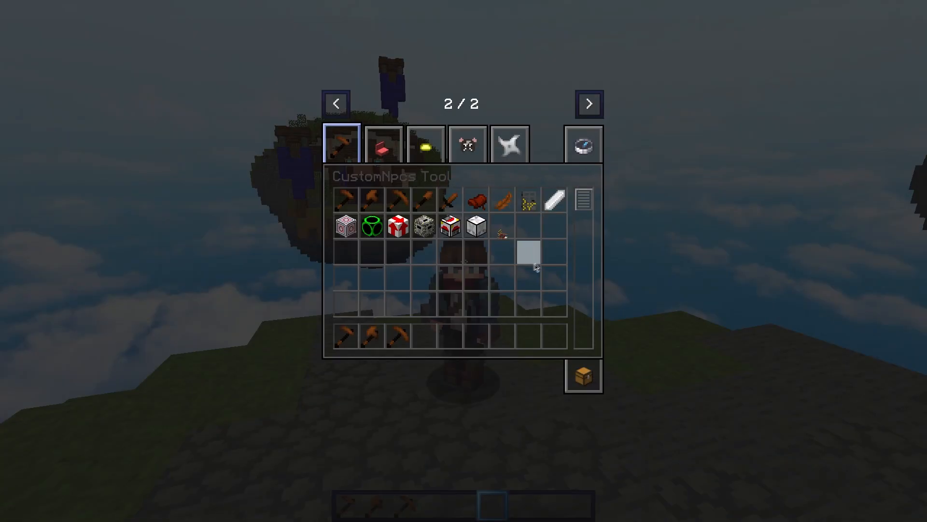
pyautogui.press('Escape')
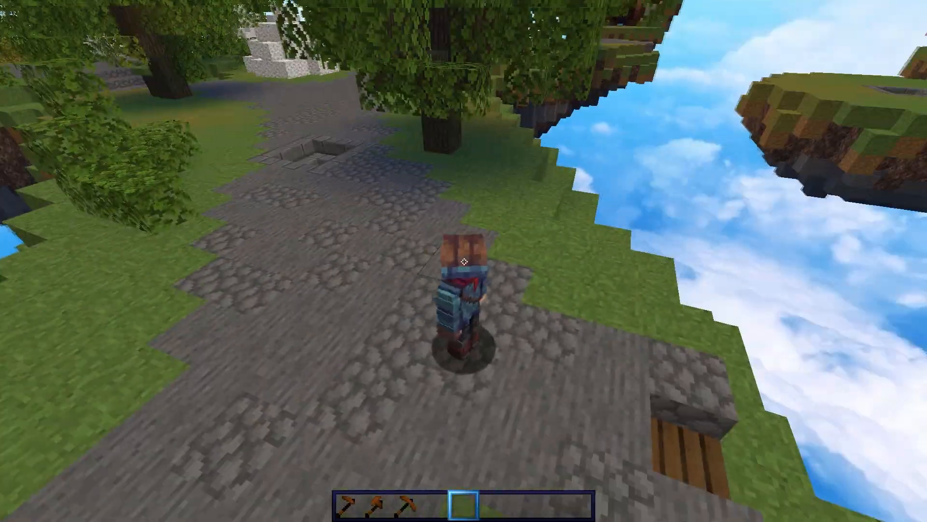
pyautogui.moveTo(464, 260)
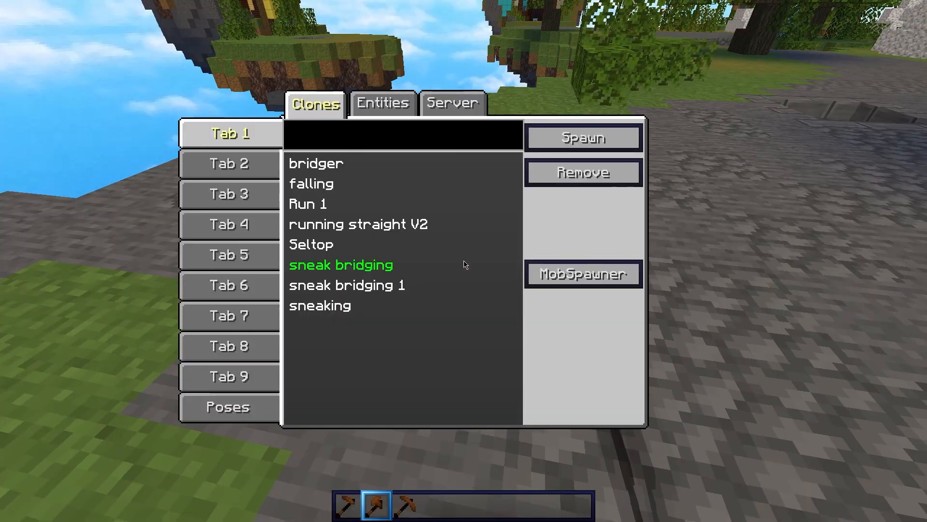
# Step: Spawn the Seltop clone from Clones Tab 1 and open its display settings
pyautogui.click(227, 407)
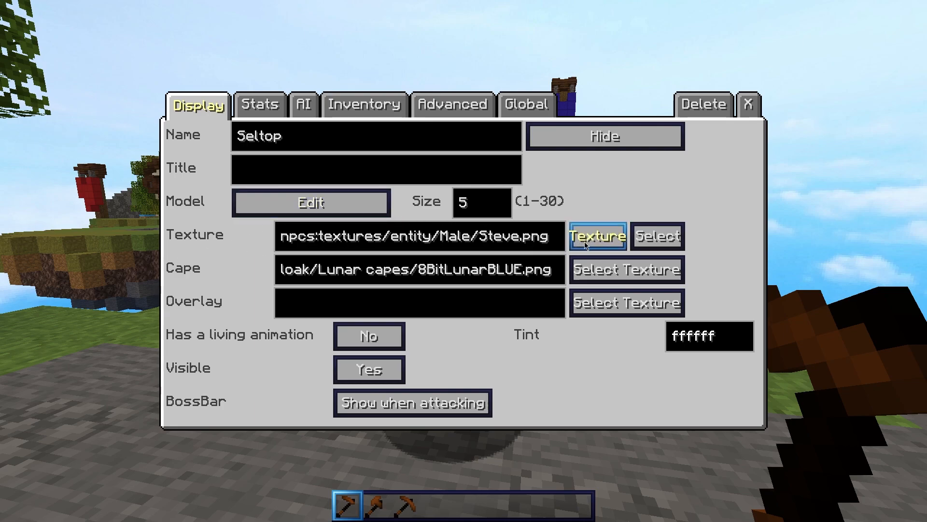
# Step: Switch Seltop's texture to a Player skin named Seltop, then browse the cape textures
pyautogui.click(596, 236)
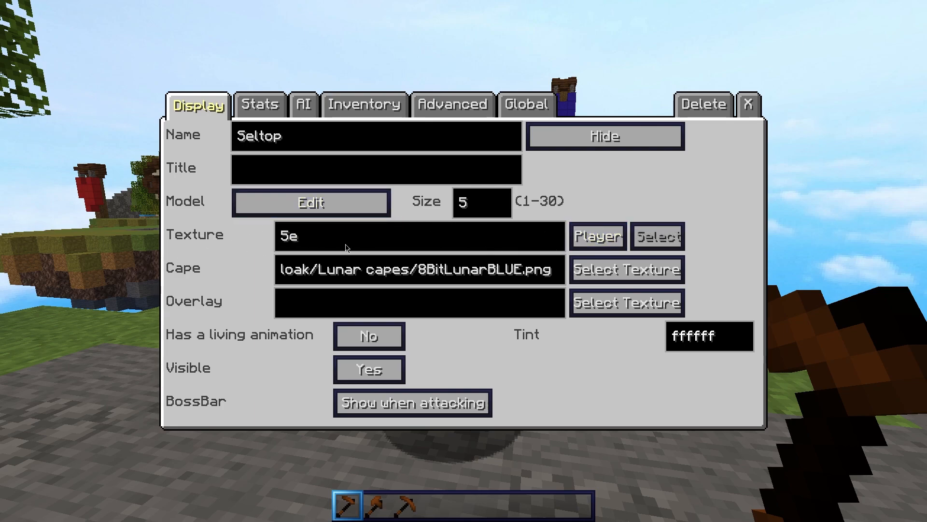
pyautogui.click(625, 270)
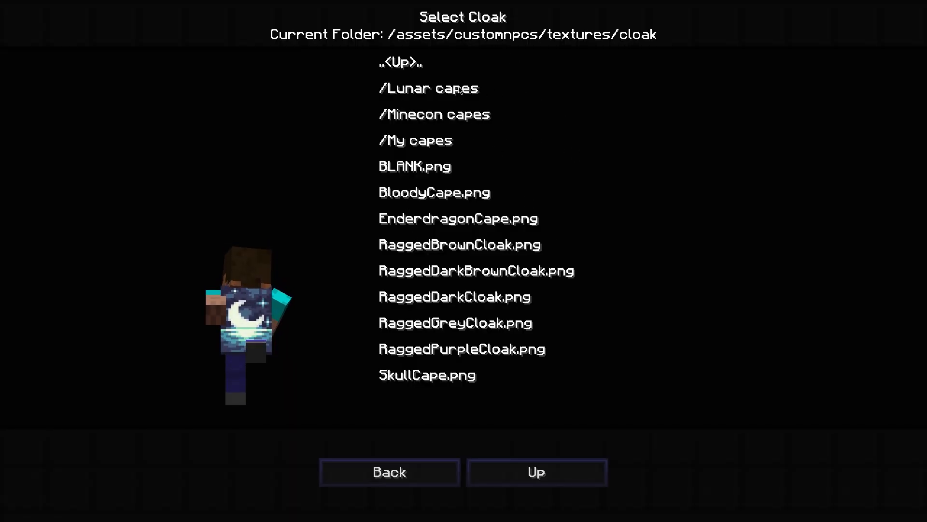
pyautogui.moveTo(460, 90)
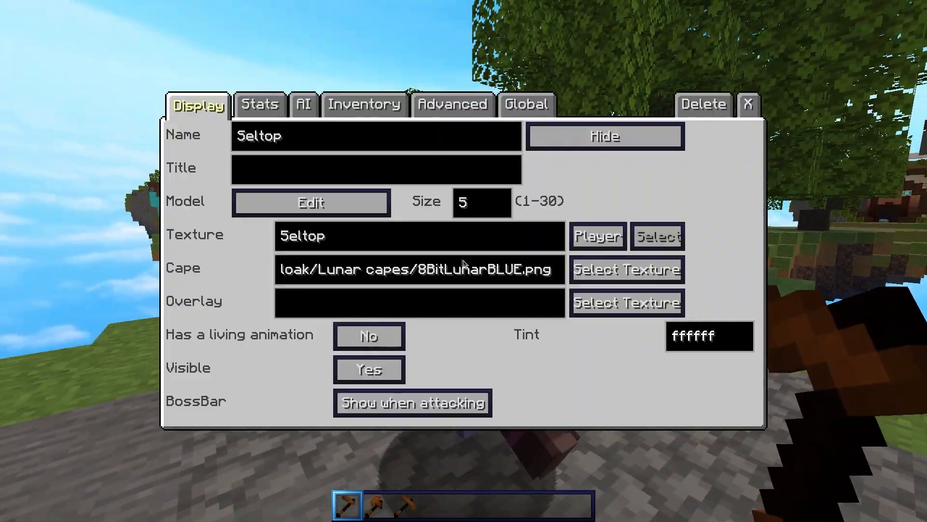
# Step: Set Seltop's manual rotation to 190, then review Display, Advanced and the limb pose settings
pyautogui.click(303, 104)
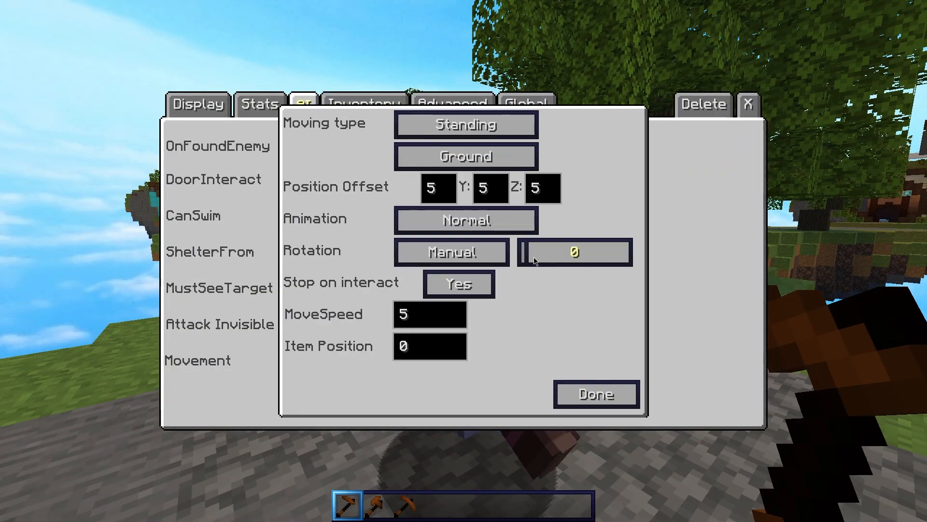
pyautogui.write('190')
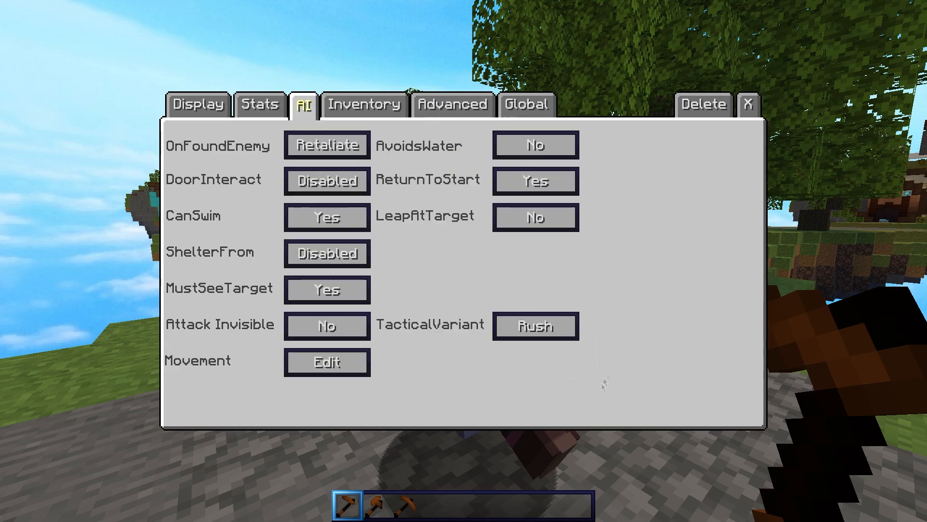
pyautogui.click(197, 105)
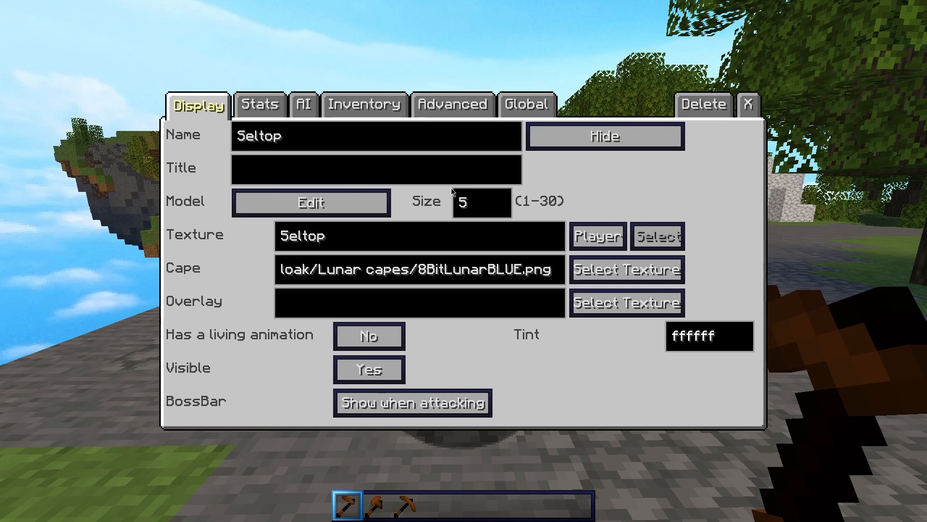
pyautogui.click(452, 104)
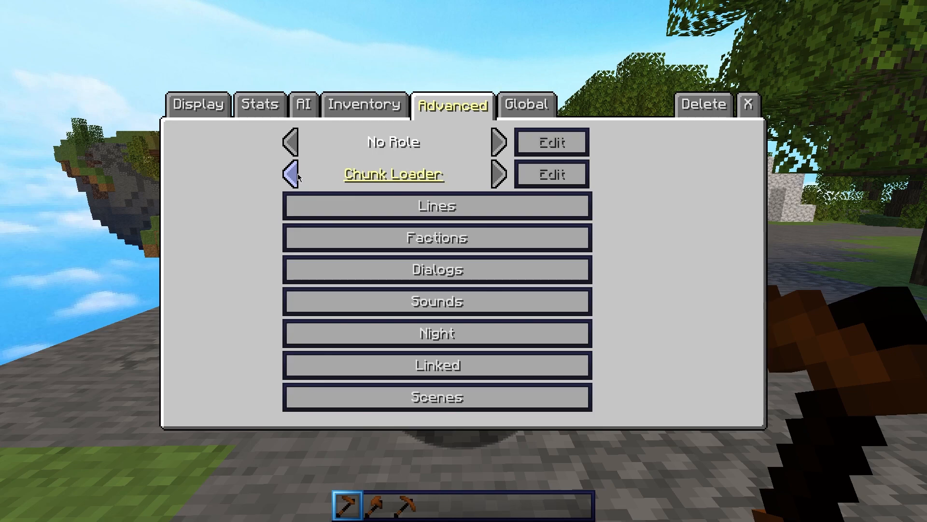
pyautogui.click(290, 174)
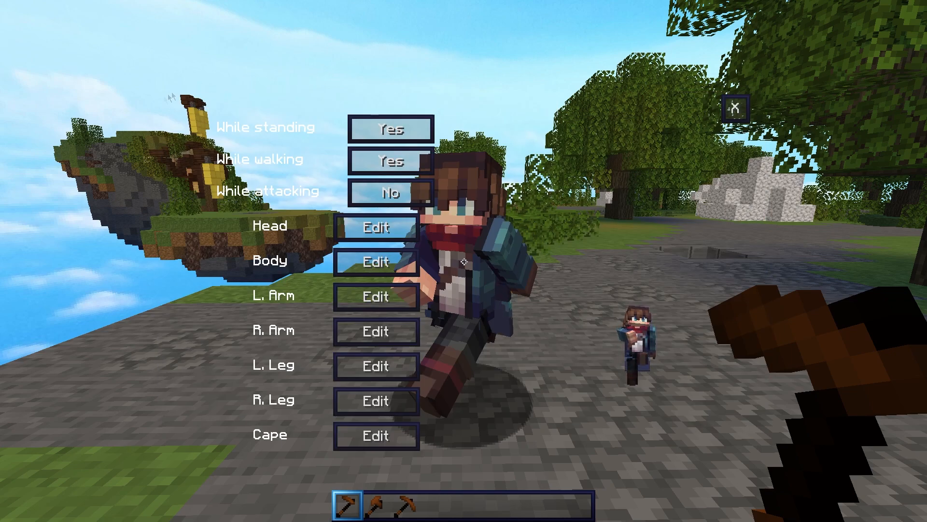
pyautogui.scroll(-3)
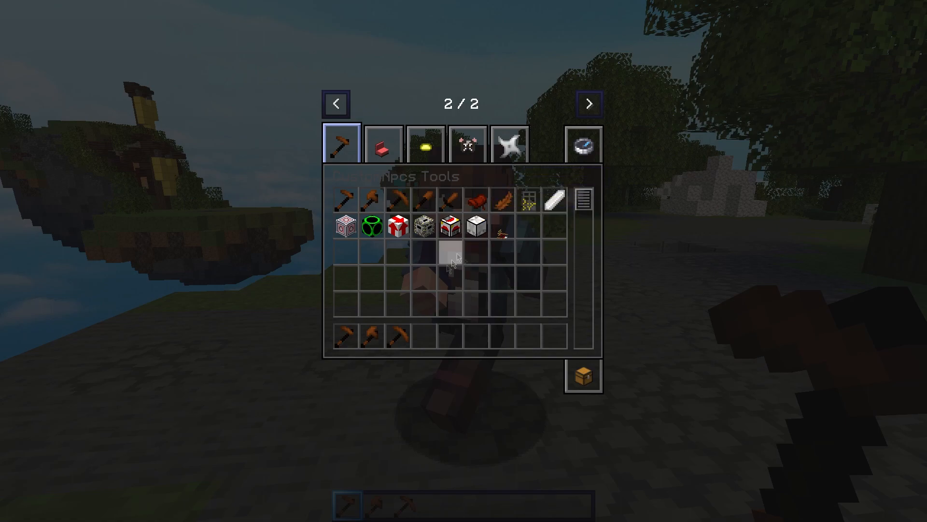
# Step: Take a block item into the hotbar and set the field of view to 59
pyautogui.click(336, 104)
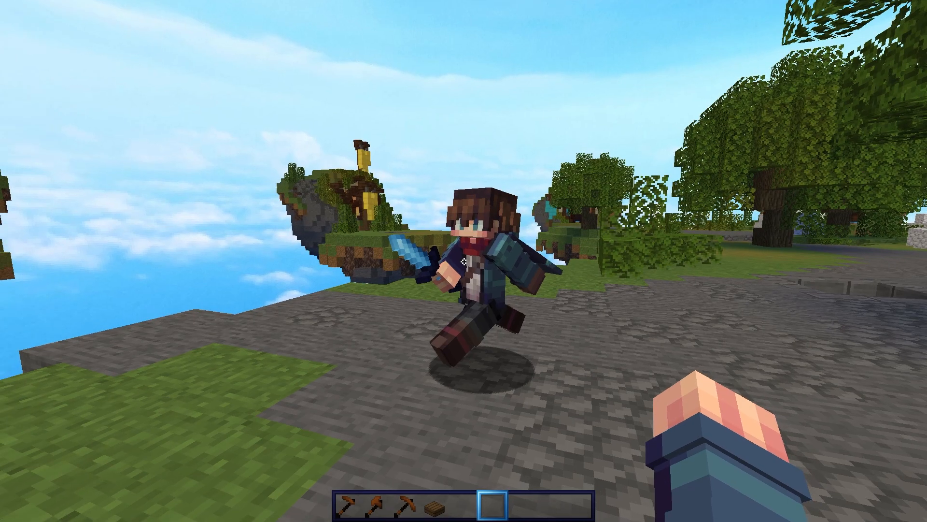
pyautogui.press('Escape')
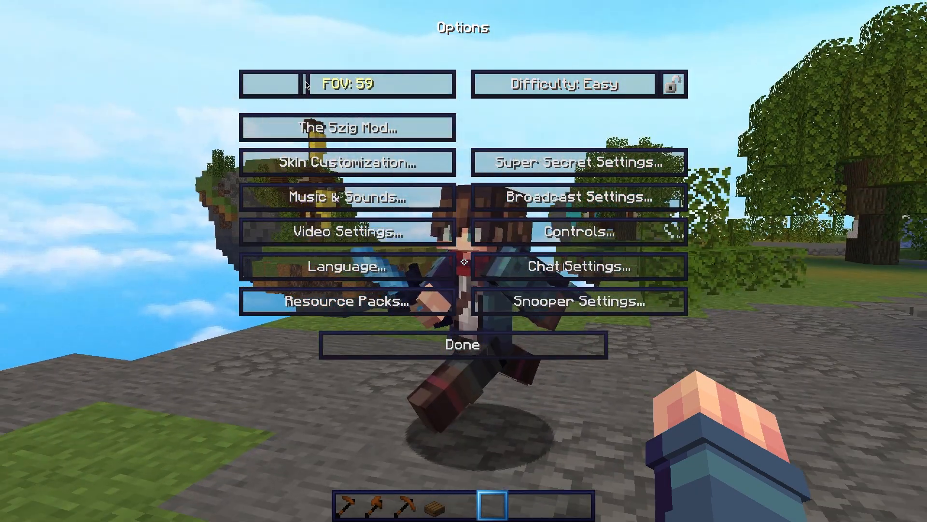
pyautogui.click(463, 344)
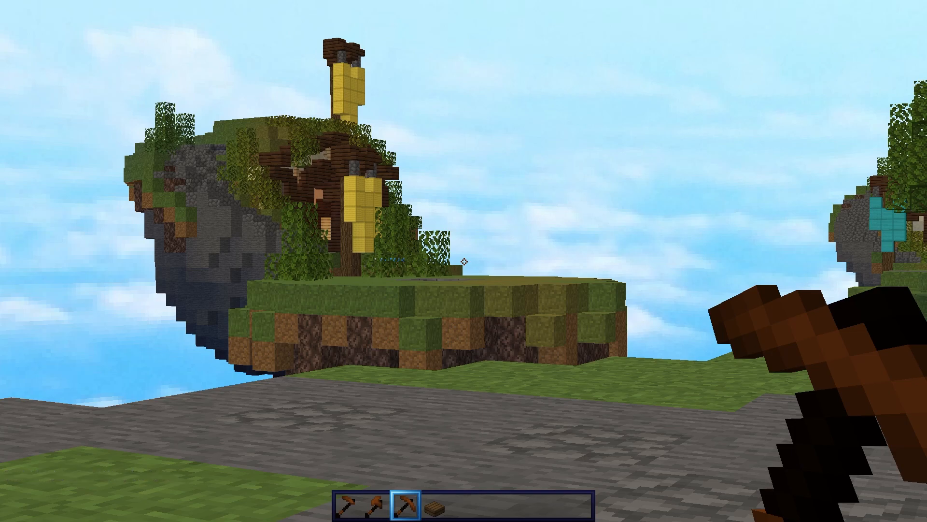
pyautogui.press('F2')
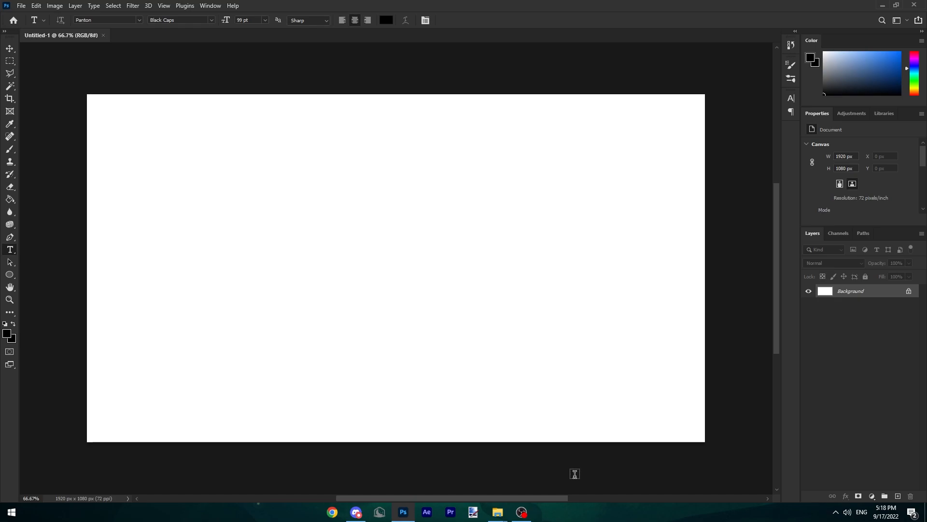
pyautogui.moveTo(51, 410)
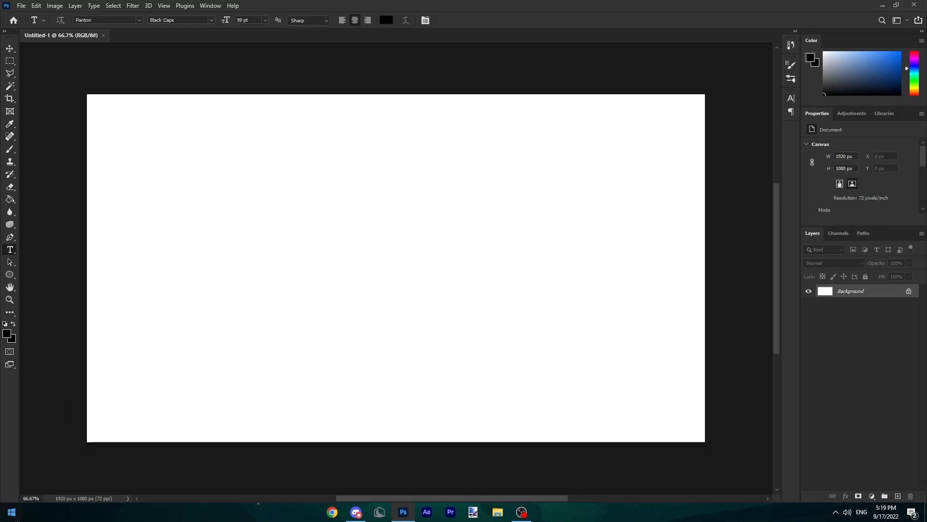
pyautogui.click(8, 512)
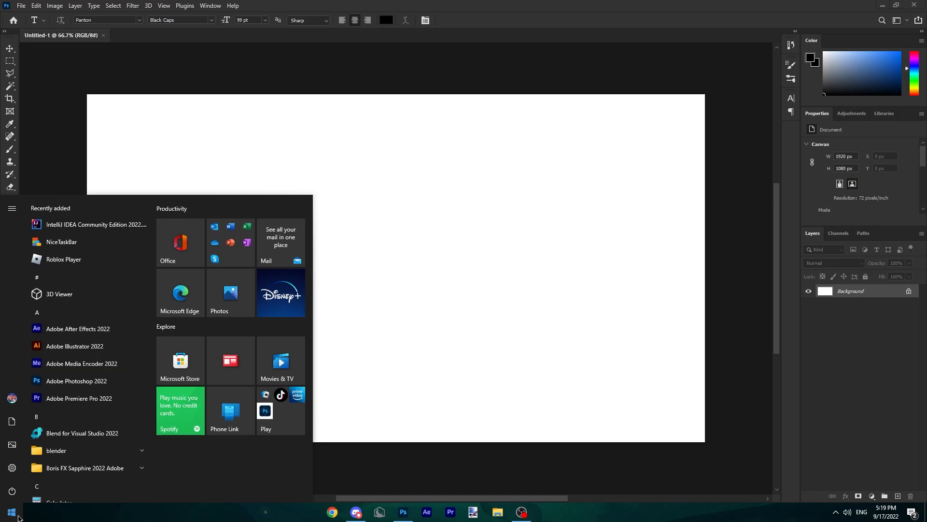
pyautogui.write('%')
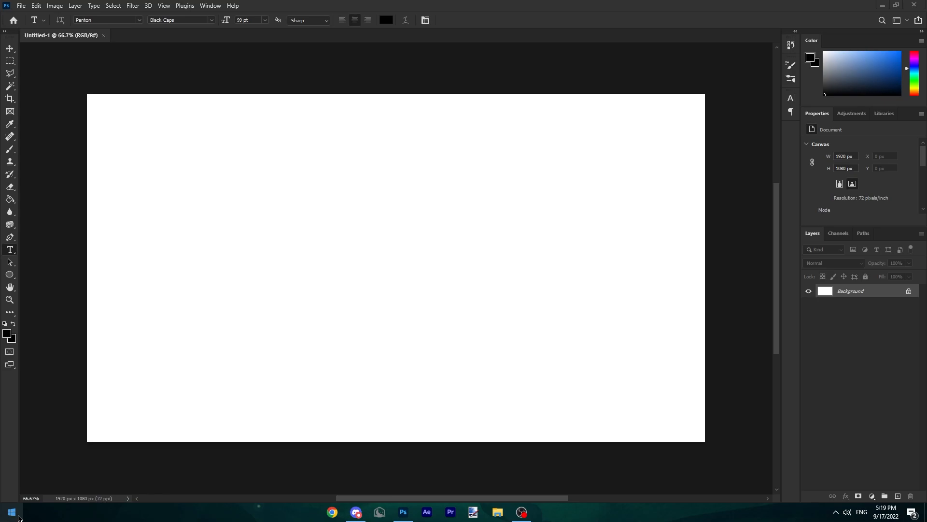
# Step: Browse from Roaming into .minecraft/screenshots and scroll through the screenshot thumbnails
pyautogui.click(497, 511)
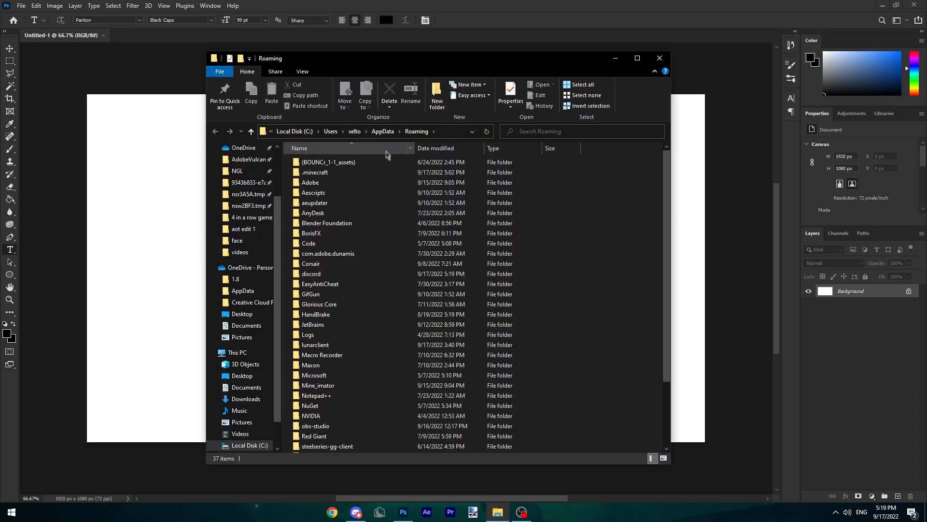
pyautogui.doubleClick(316, 172)
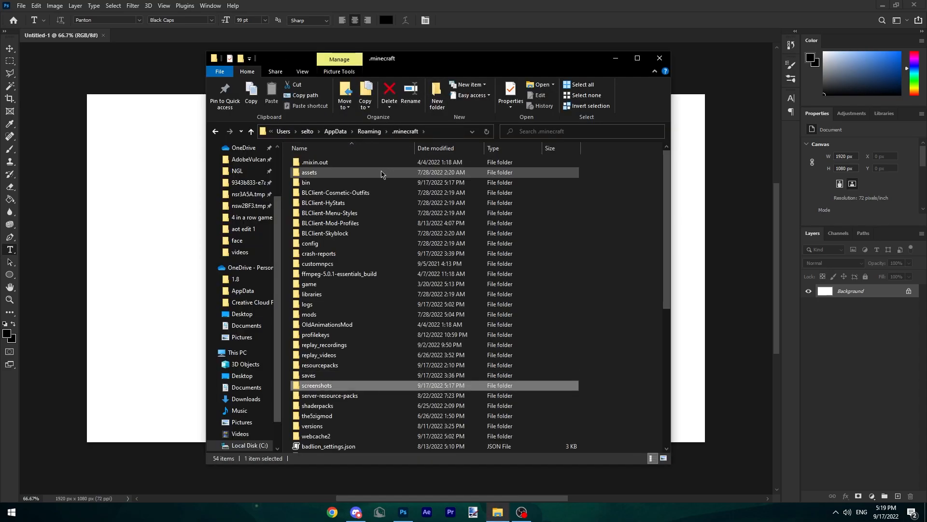
pyautogui.doubleClick(317, 385)
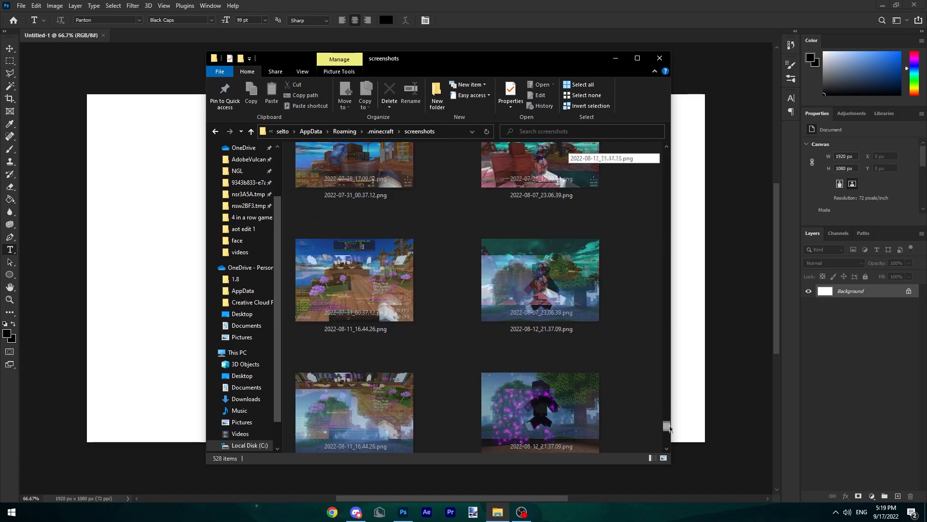
pyautogui.scroll(-3)
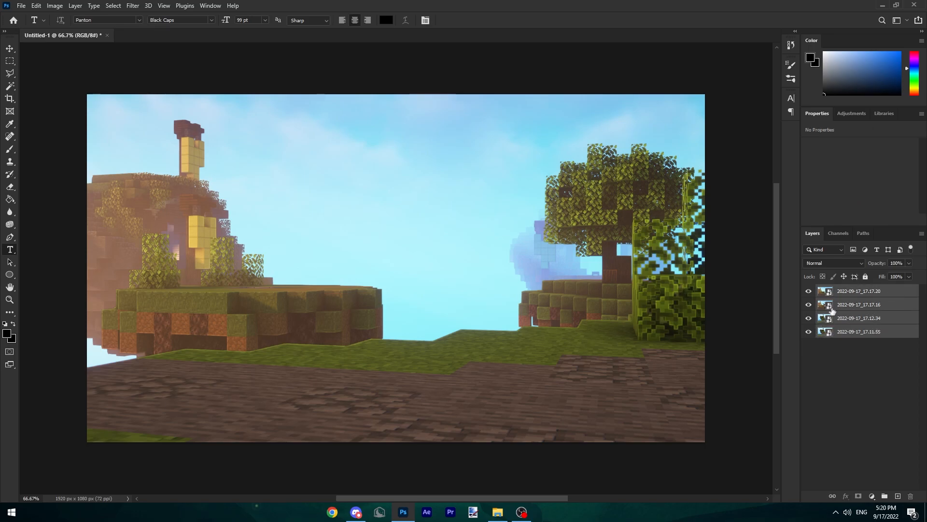
# Step: Open the context menu for the four 2022-09-17 screenshot layers in the Layers panel
pyautogui.rightClick(858, 304)
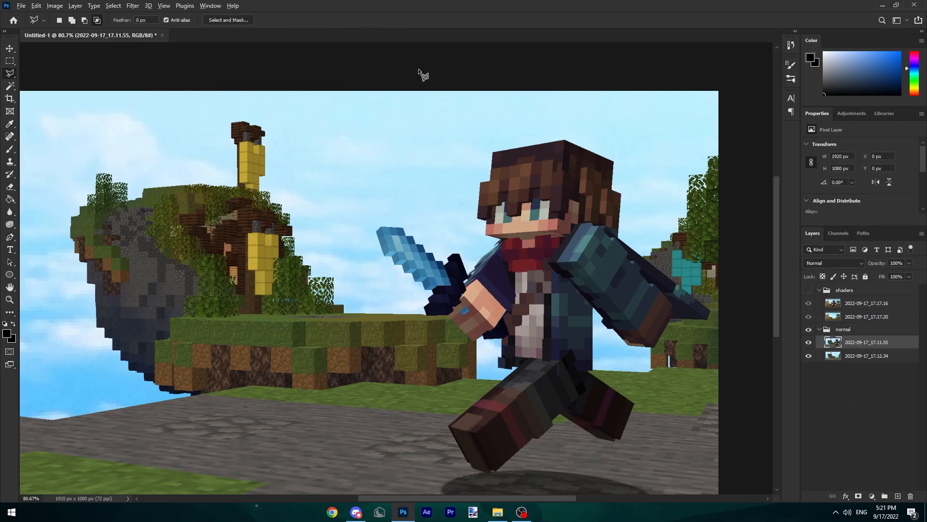
pyautogui.moveTo(383, 72)
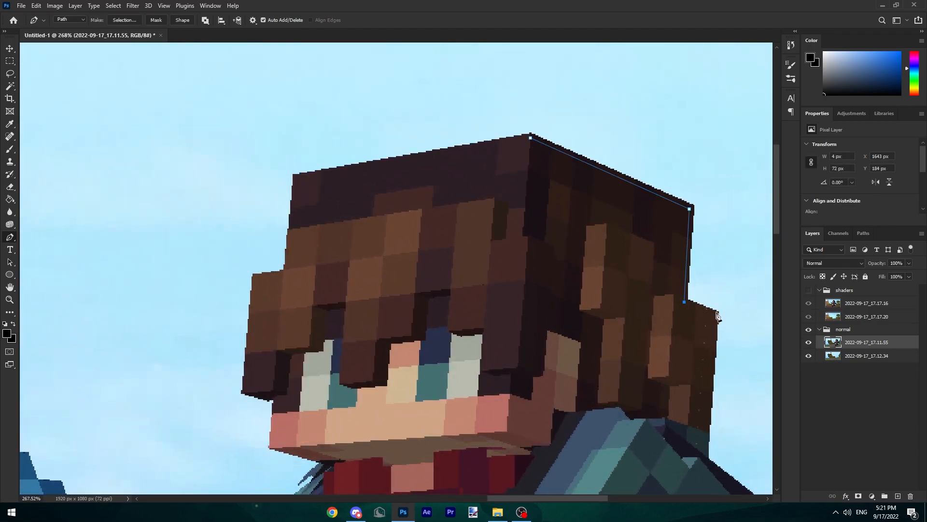
# Step: Finish the Pen path around the skinned player and load it as a selection
pyautogui.scroll(-3)
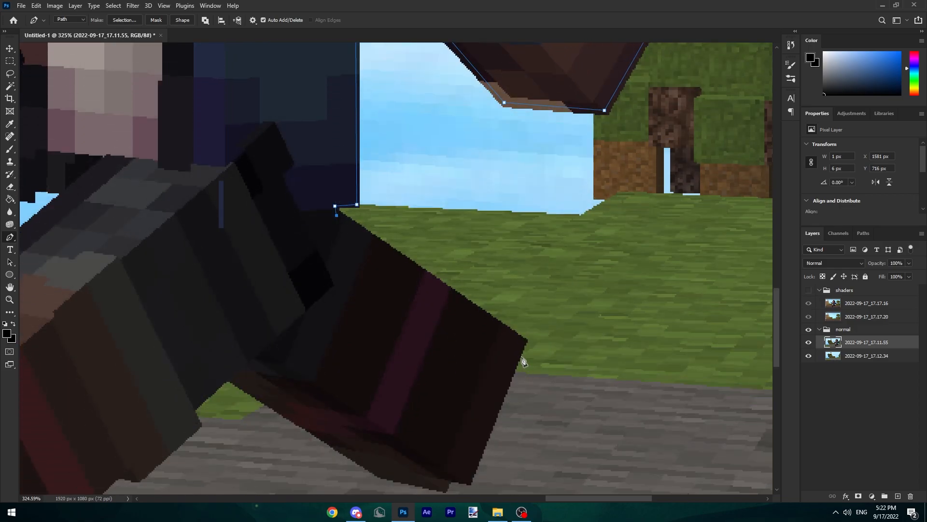
pyautogui.press('ctrl+0')
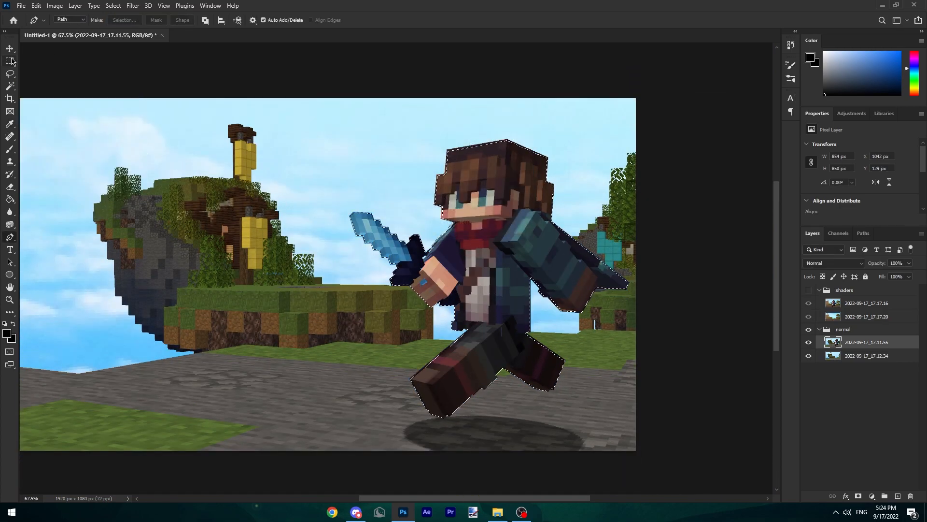
# Step: Cut the player selection onto Layer 1 with Layer Via Cut, then toggle the background's visibility
pyautogui.rightClick(503, 269)
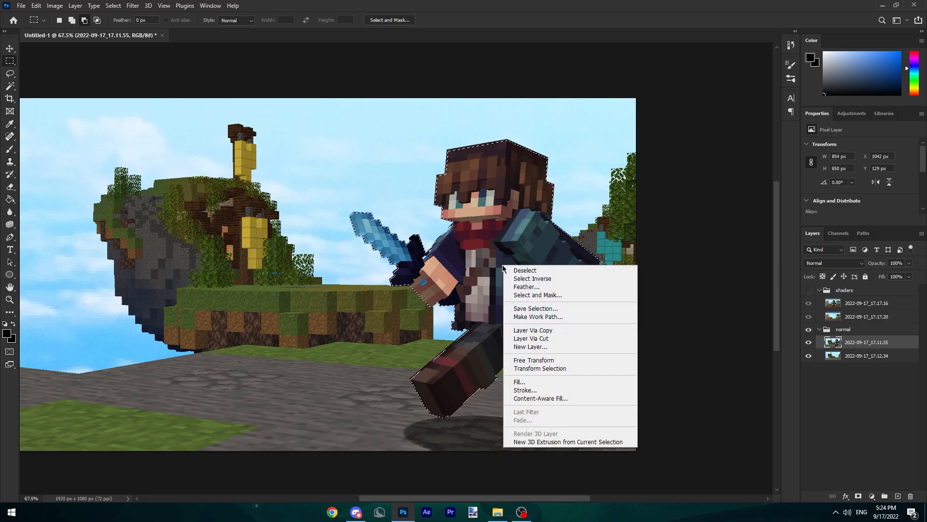
pyautogui.moveTo(531, 338)
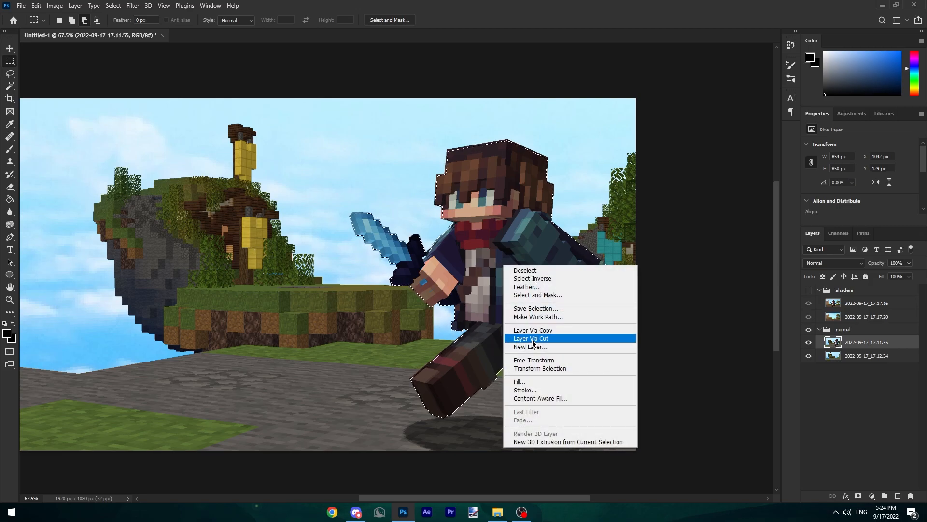
pyautogui.click(530, 338)
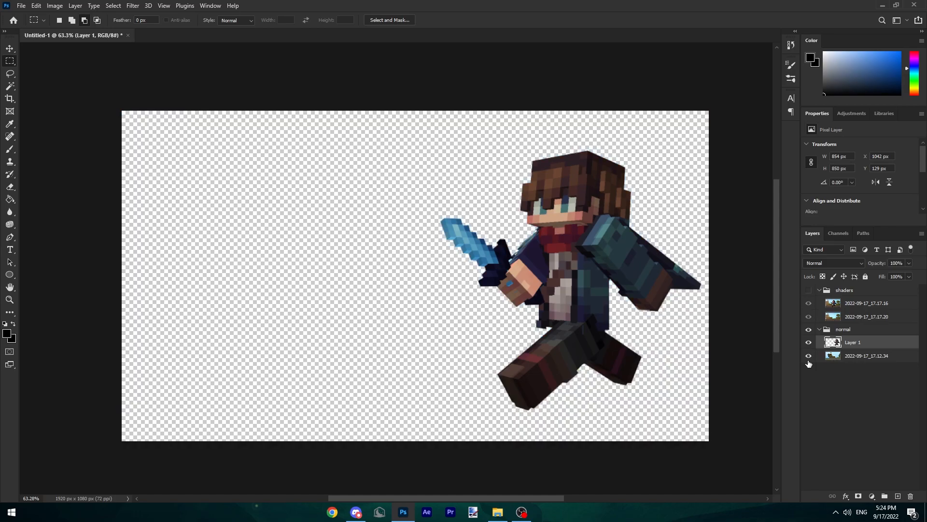
pyautogui.click(808, 355)
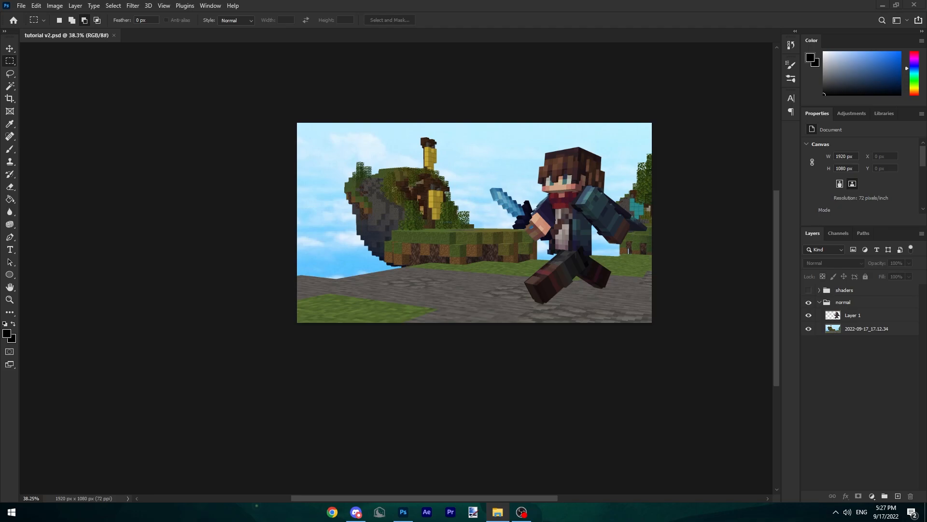
# Step: In the GFX pack document, reveal and expand Player Styles and show the Normal style
pyautogui.click(495, 512)
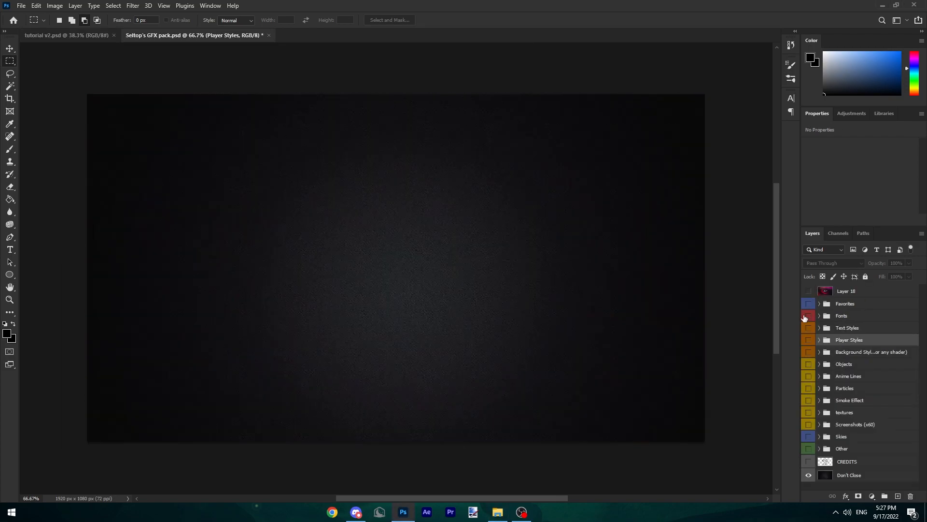
pyautogui.click(820, 340)
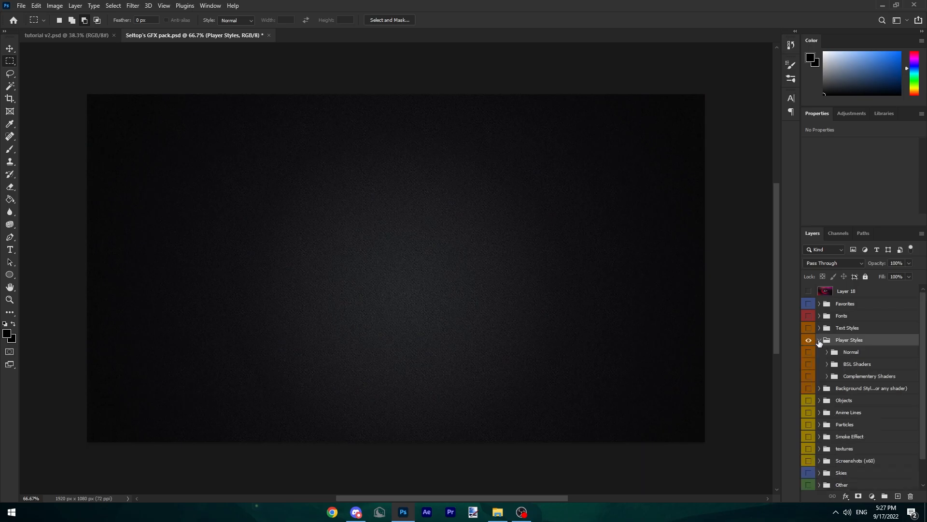
pyautogui.click(808, 353)
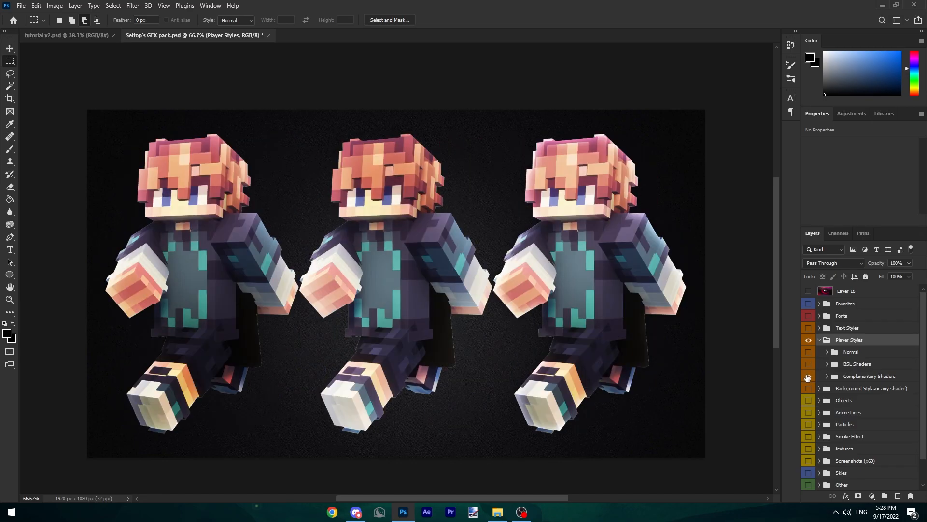
pyautogui.click(808, 352)
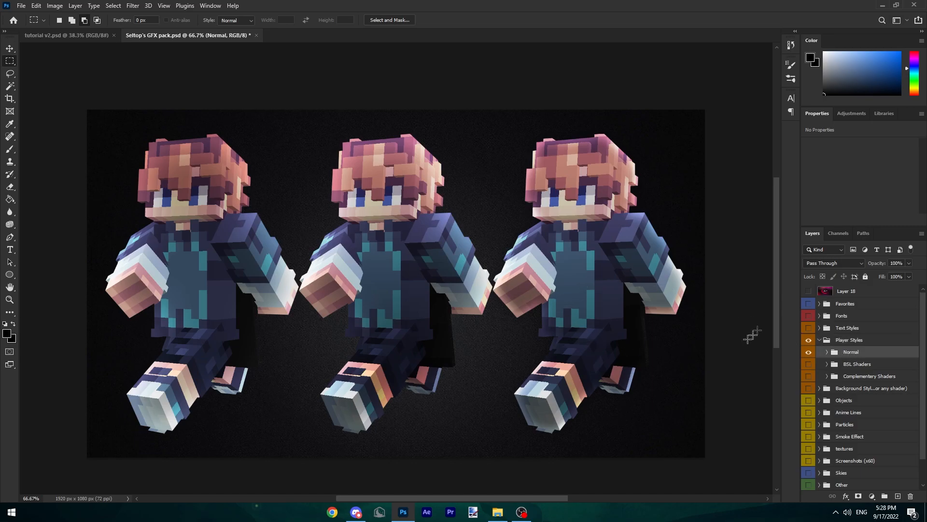
# Step: Copy the pack's blend style layer effects and paste them onto the player layers
pyautogui.click(66, 35)
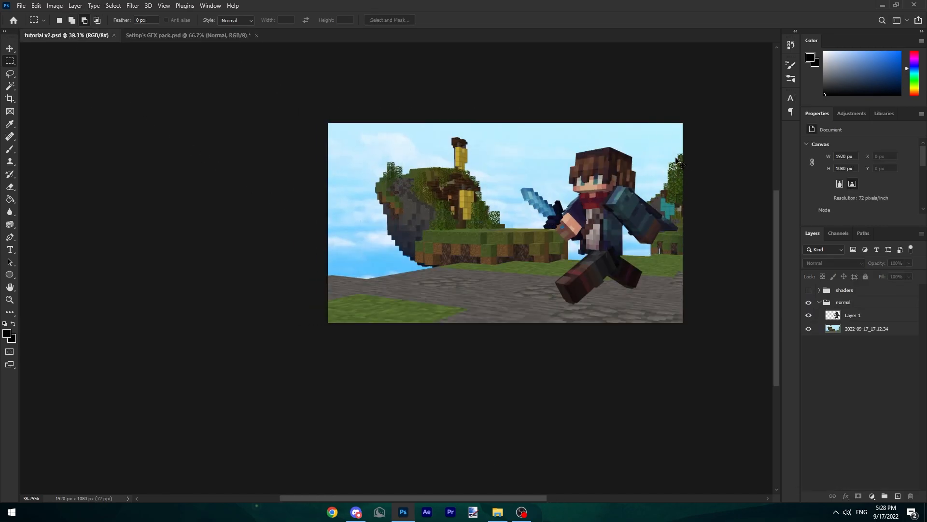
pyautogui.click(188, 34)
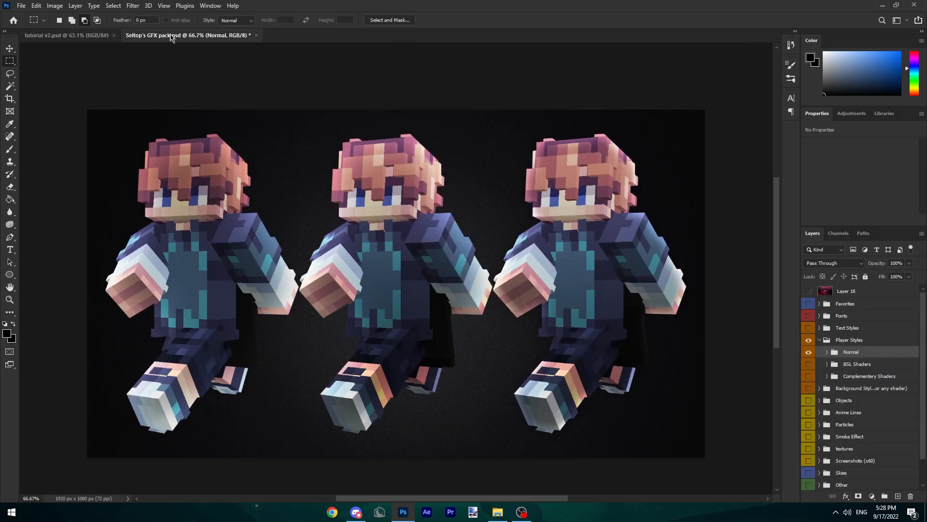
pyautogui.click(827, 351)
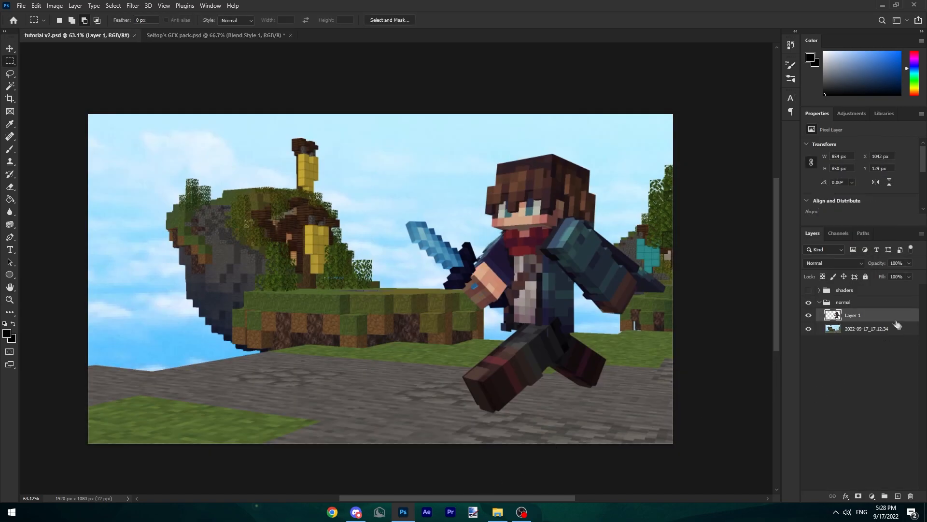
pyautogui.doubleClick(851, 314)
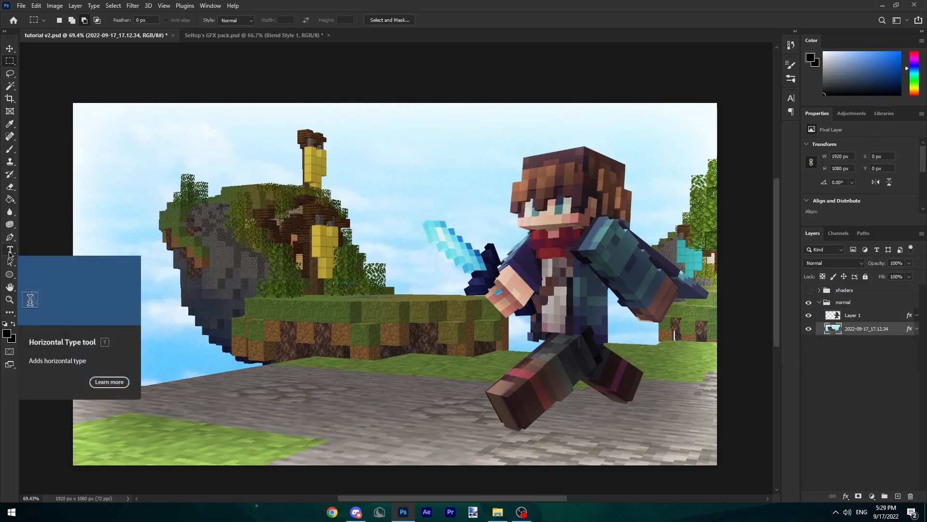
# Step: Type the TUTORIAL headline and scale it up large across the thumbnail's left side
pyautogui.click(10, 249)
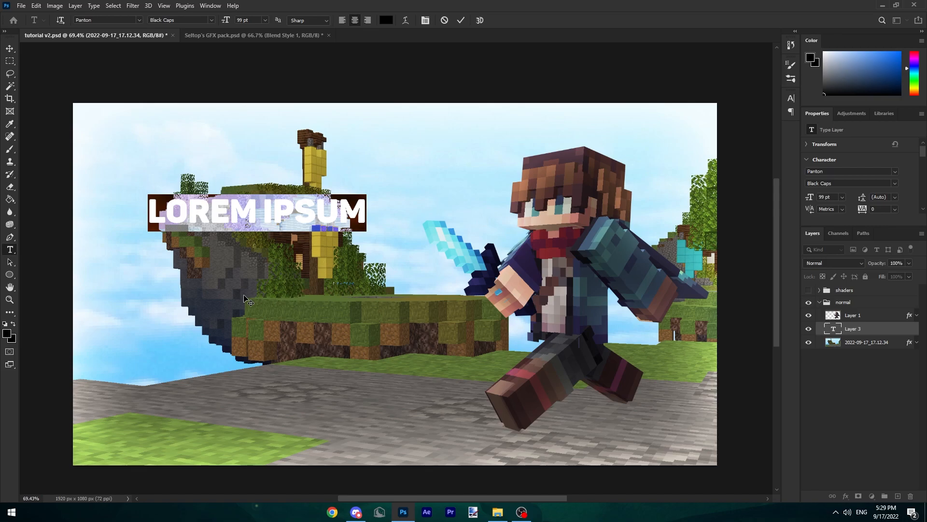
pyautogui.write('TUTORIAL')
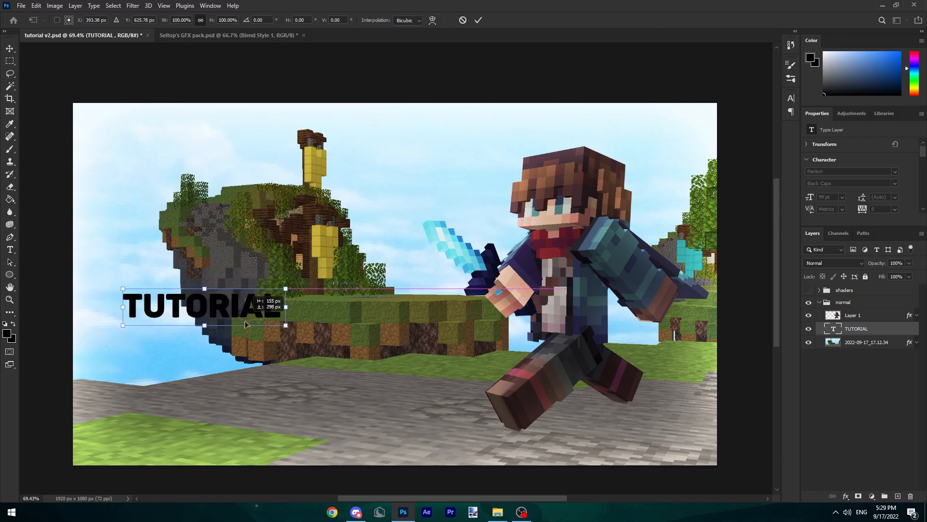
pyautogui.moveTo(204, 306); pyautogui.dragTo(260, 289)
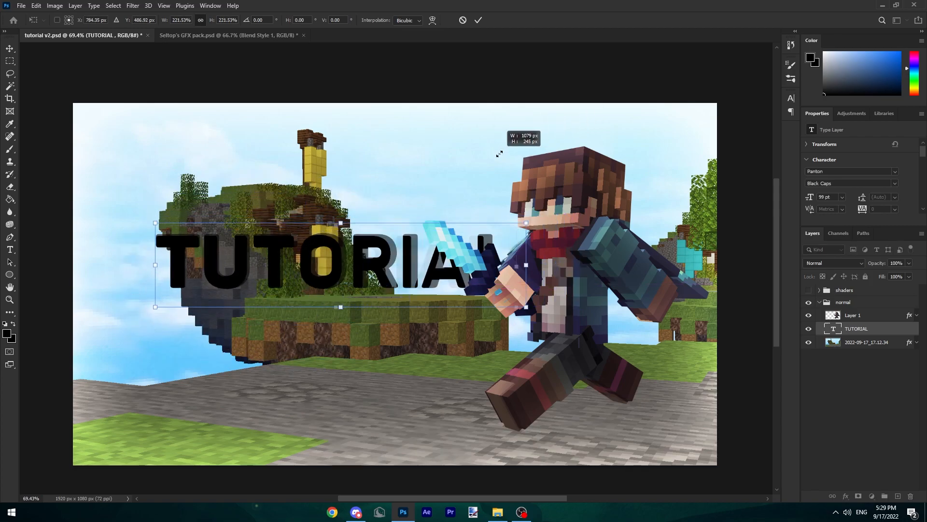
pyautogui.click(477, 19)
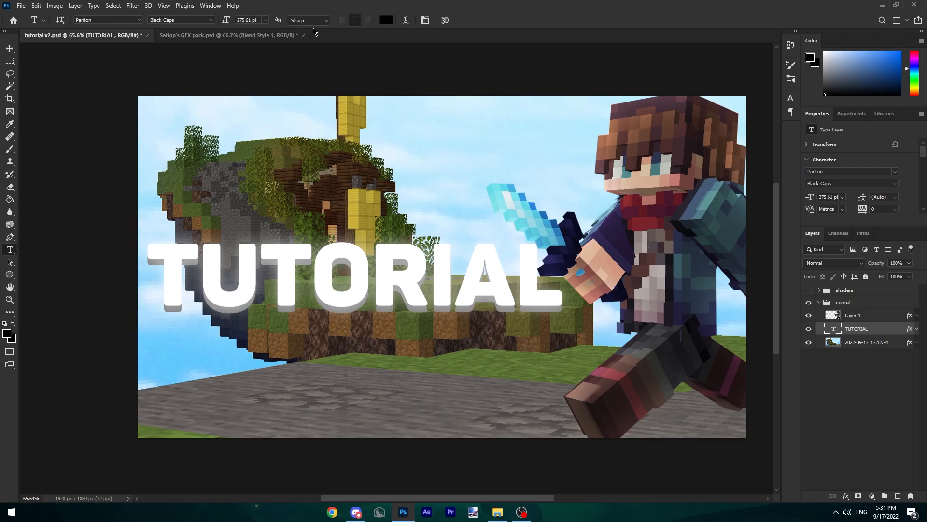
pyautogui.moveTo(340, 44)
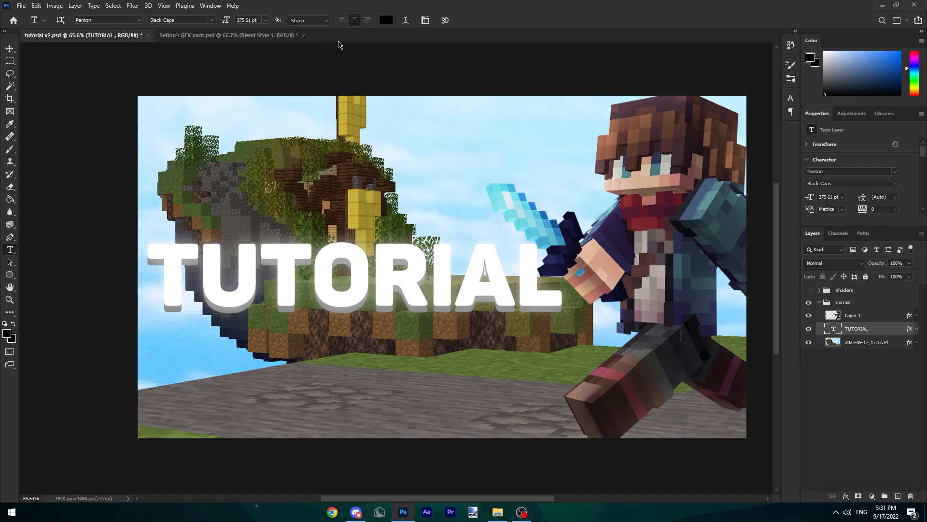
# Step: Bring the Sky 8 image from the GFX pack's Skies group and hide the player and text layers
pyautogui.click(227, 35)
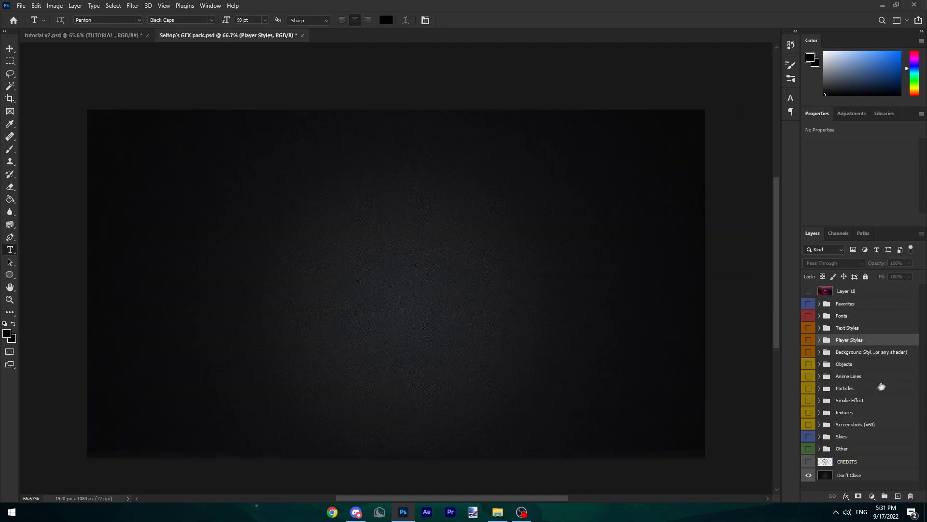
pyautogui.click(808, 437)
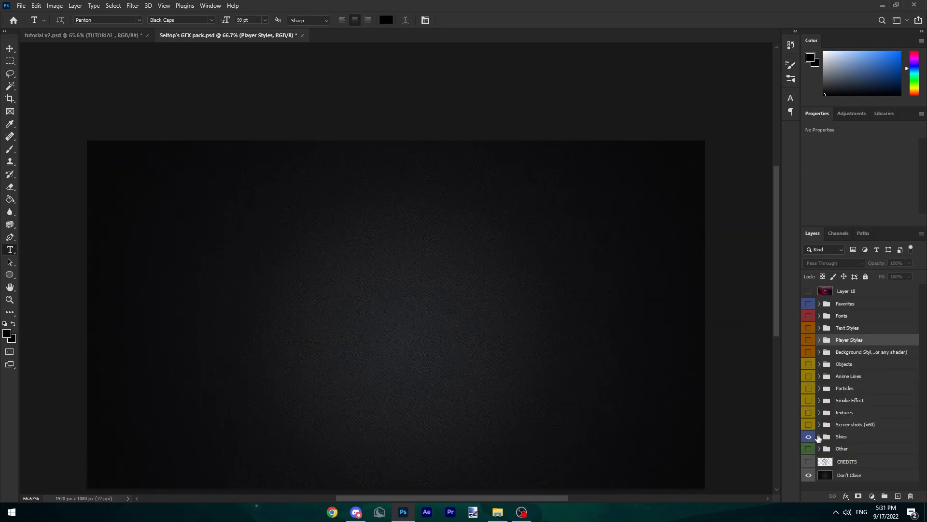
pyautogui.click(819, 437)
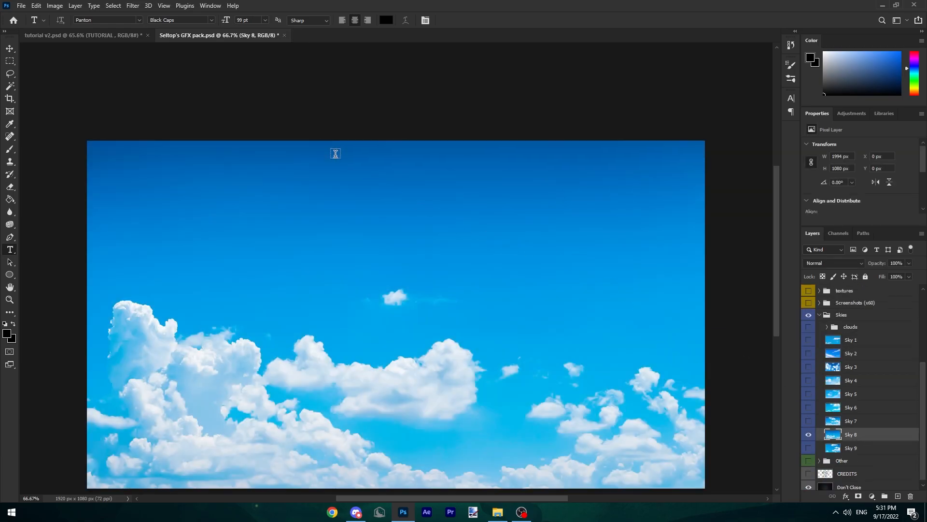
pyautogui.click(77, 35)
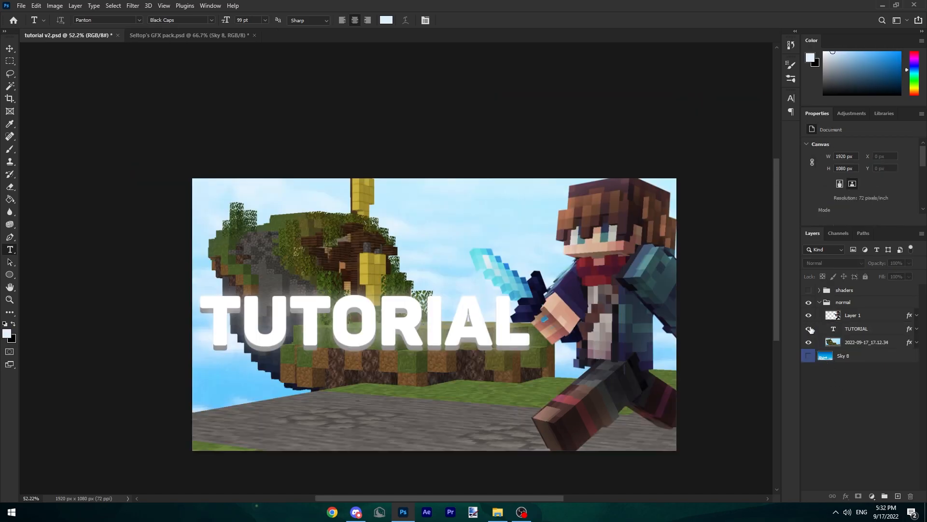
pyautogui.click(809, 329)
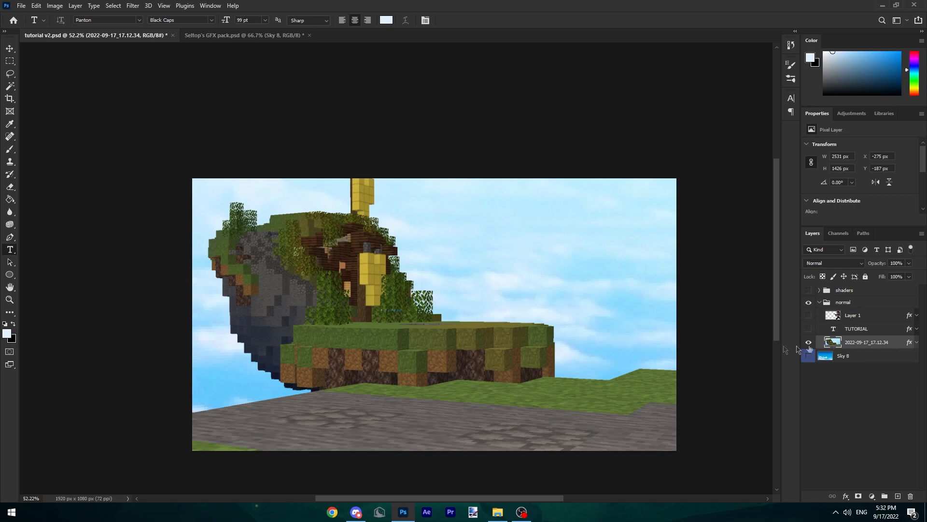
# Step: Select the screenshot's sky with Color Range, Sampled Colors, fuzziness raised to about 132
pyautogui.click(113, 5)
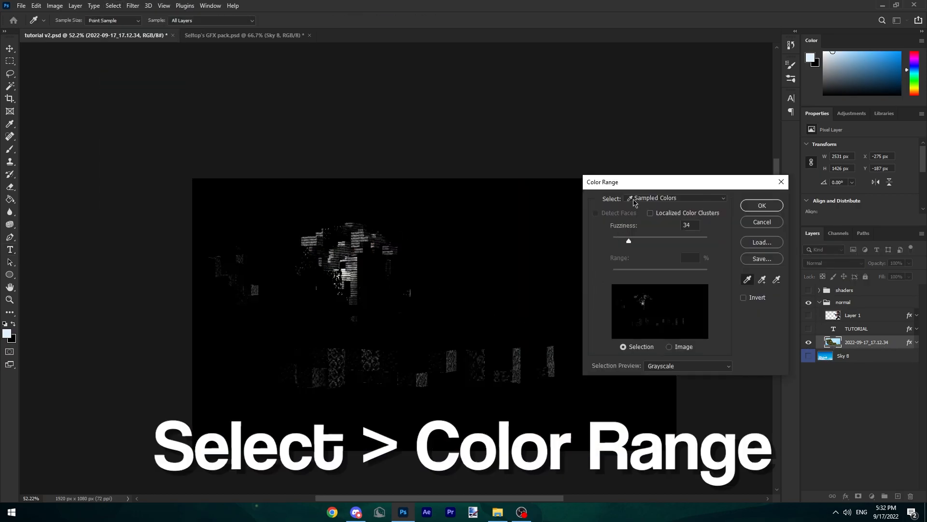
pyautogui.click(674, 198)
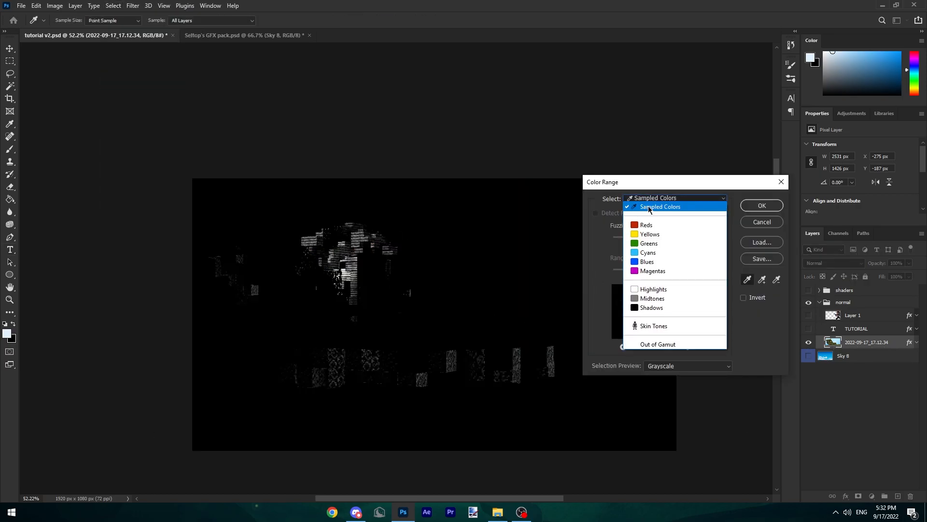
pyautogui.click(661, 206)
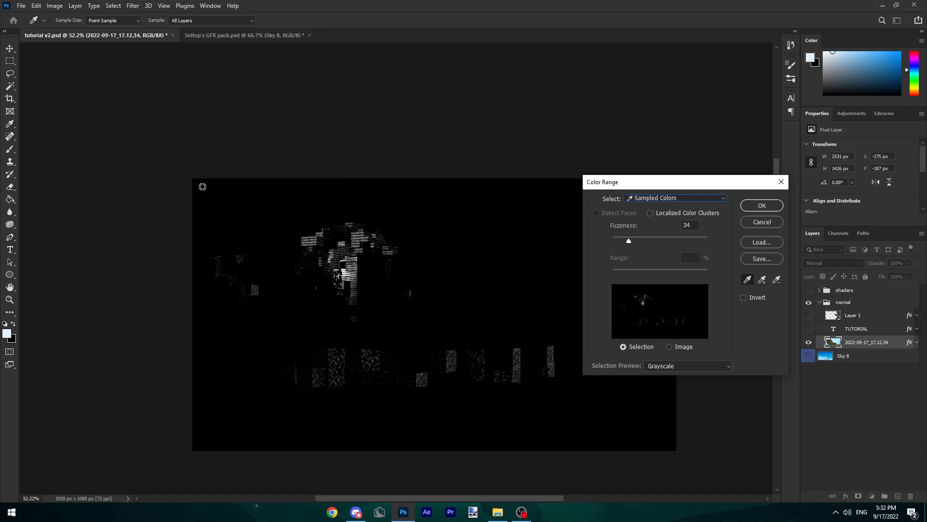
pyautogui.moveTo(629, 241); pyautogui.dragTo(628, 240)
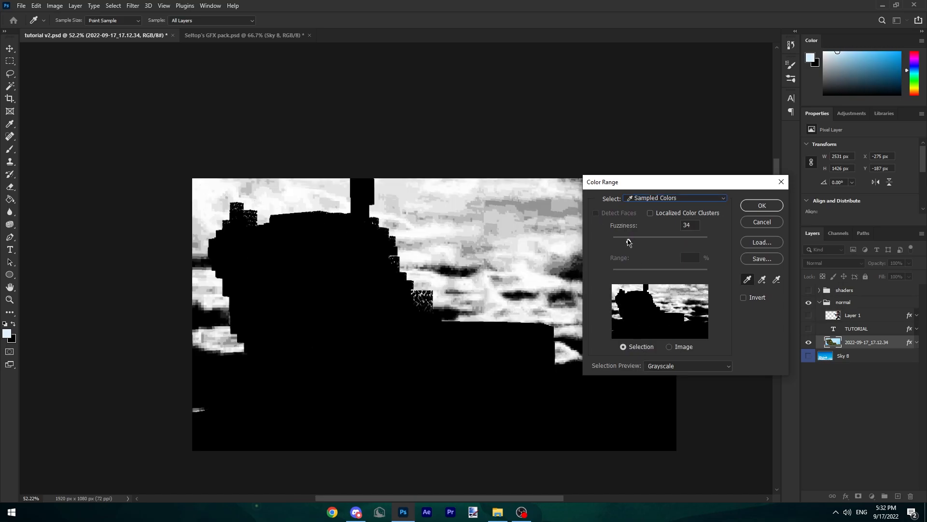
pyautogui.moveTo(629, 237); pyautogui.dragTo(676, 237)
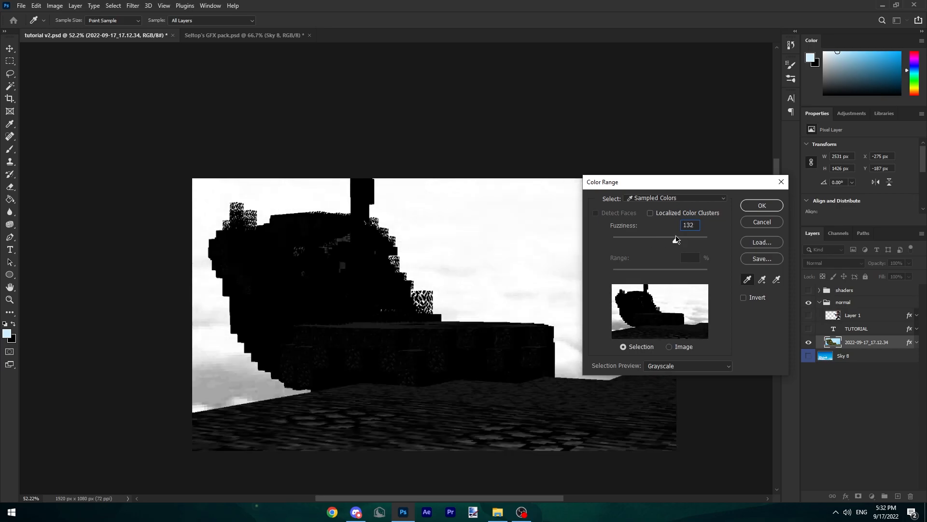
pyautogui.moveTo(671, 237); pyautogui.dragTo(675, 240)
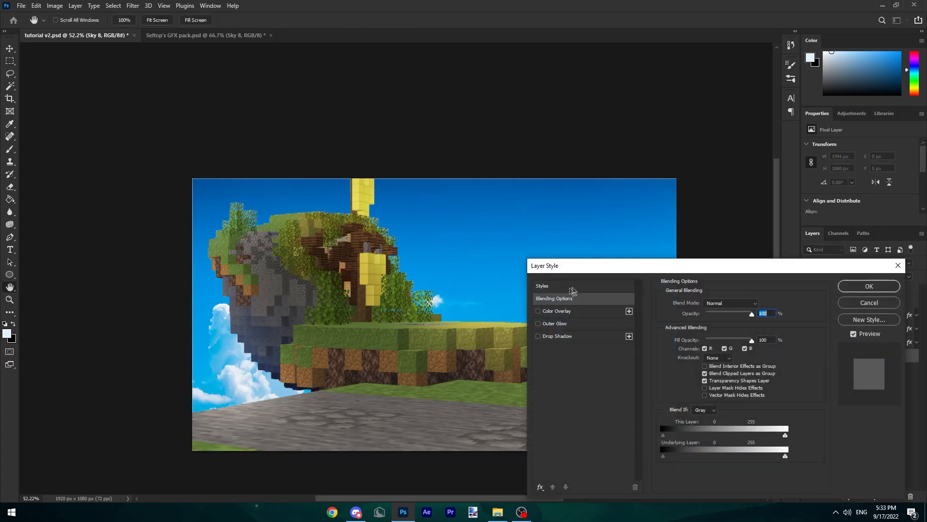
# Step: Close the layer style settings and bring an Anime Lines layer from the GFX pack
pyautogui.click(869, 302)
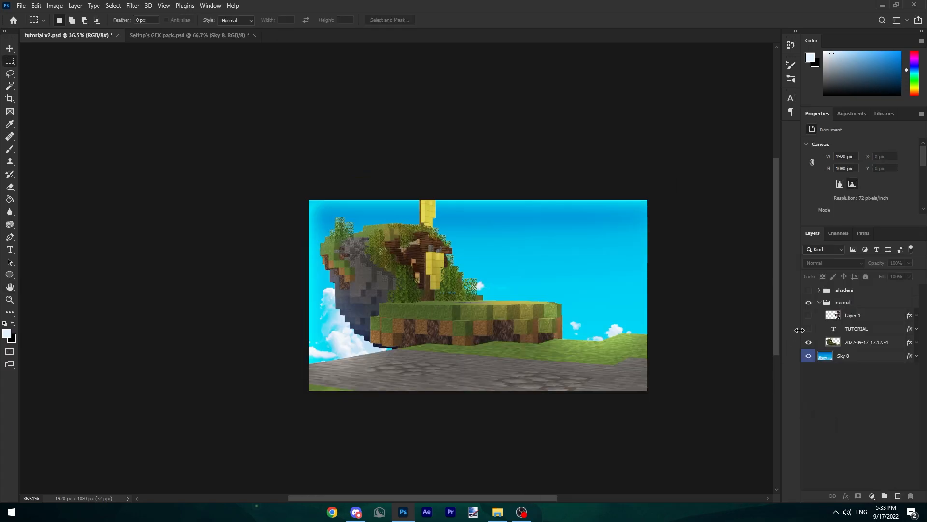
pyautogui.click(190, 35)
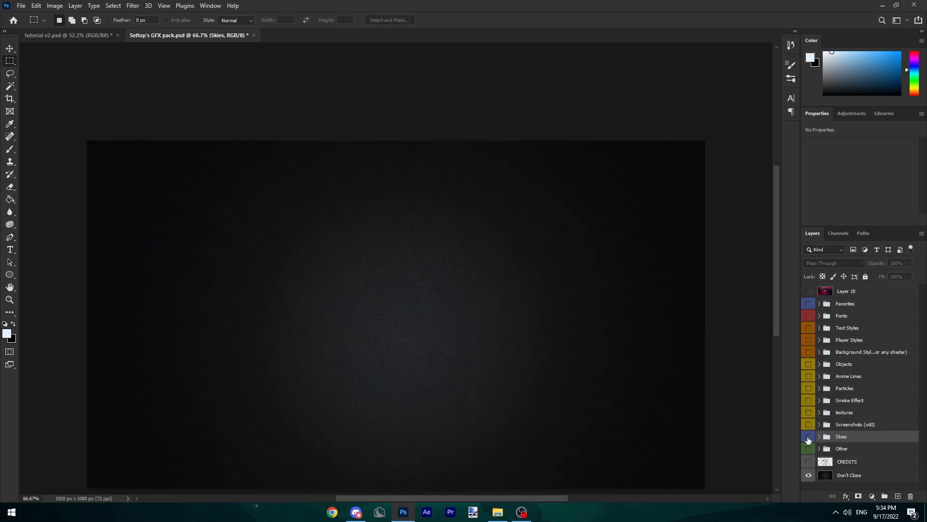
pyautogui.click(809, 376)
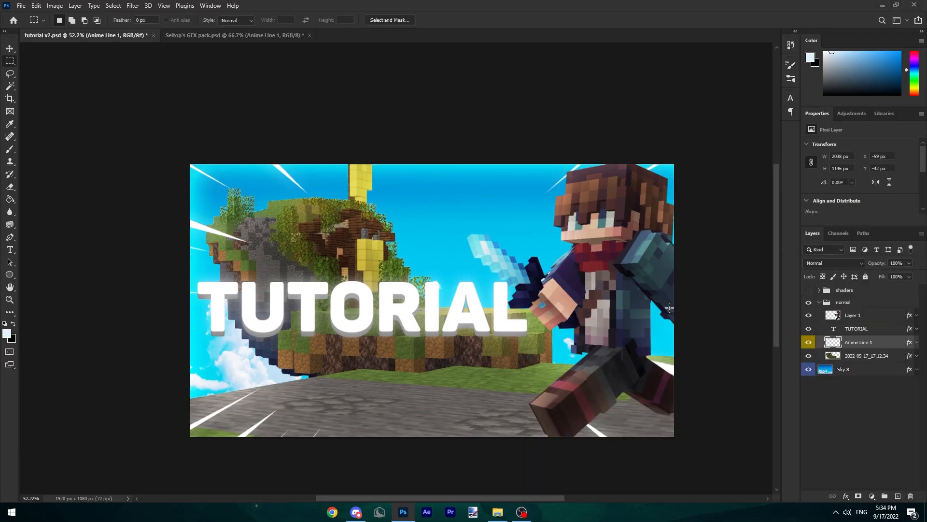
pyautogui.moveTo(879, 319)
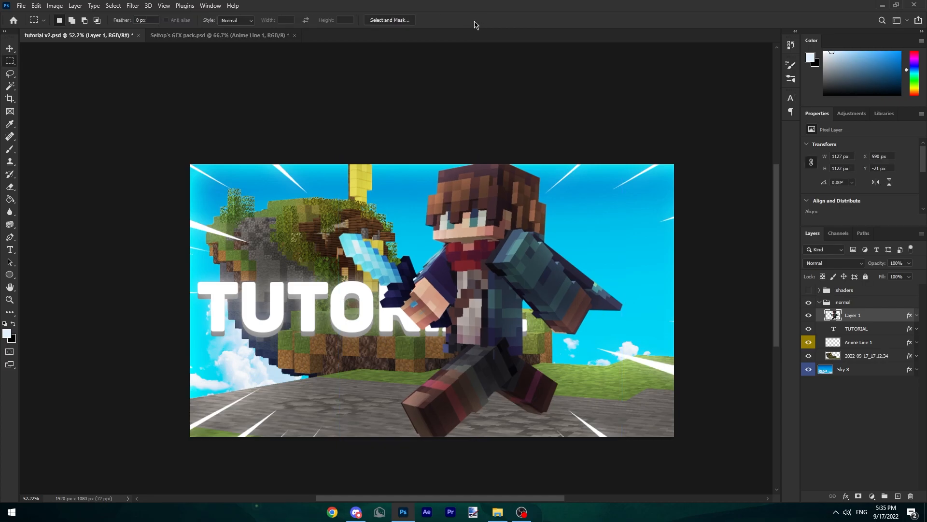
pyautogui.moveTo(467, 61)
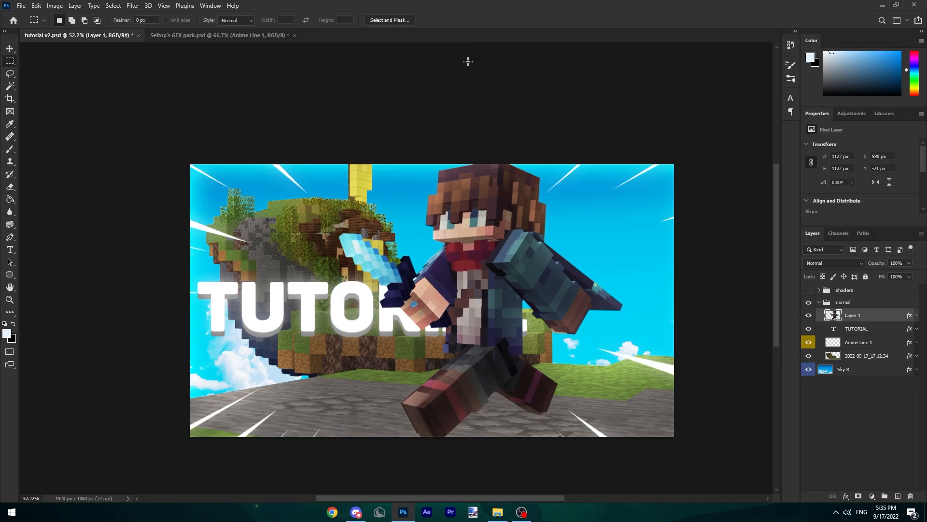
# Step: Duplicate the player layer and apply Path Blur with 500% speed and ~14% strobe strength
pyautogui.rightClick(853, 315)
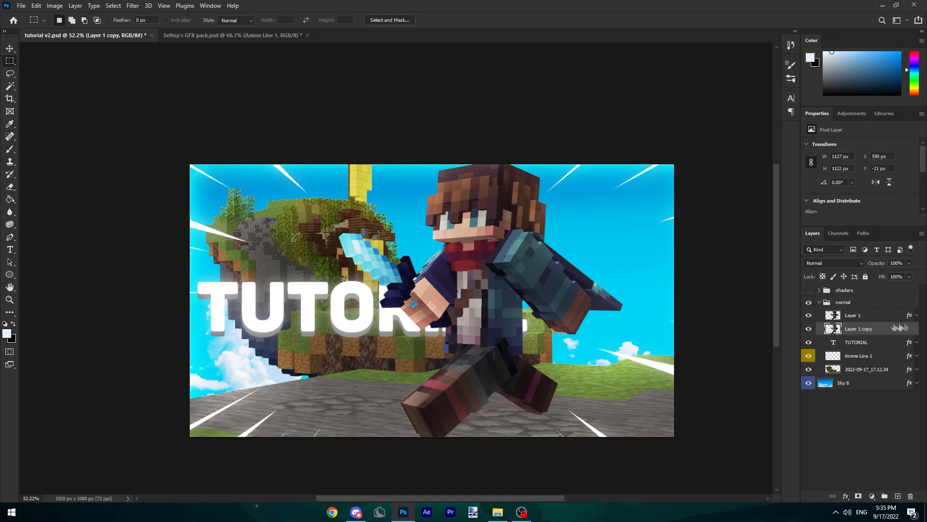
pyautogui.click(132, 5)
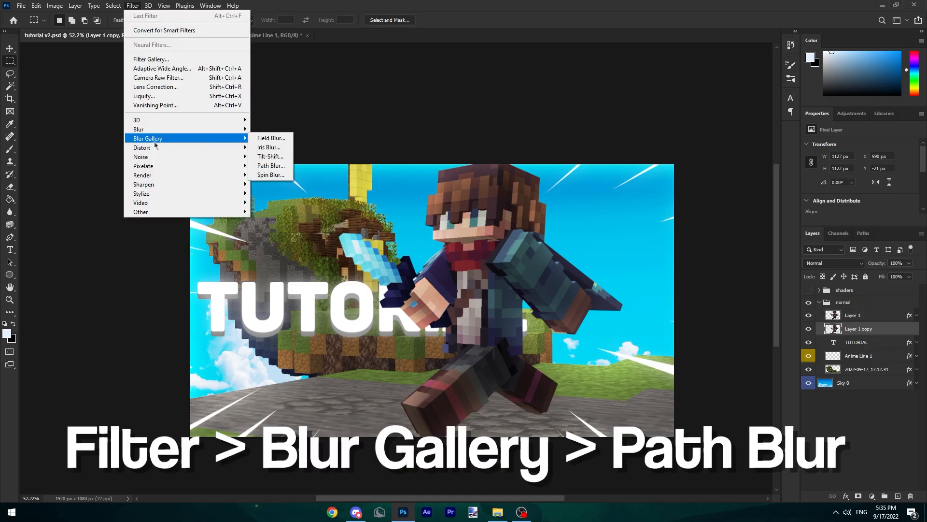
pyautogui.click(272, 166)
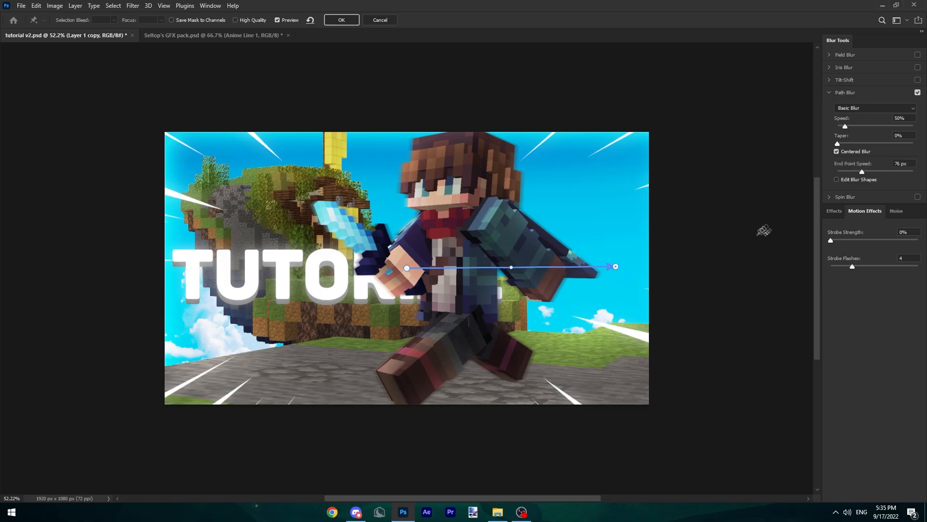
pyautogui.moveTo(845, 126); pyautogui.dragTo(856, 127)
pyautogui.write('500')
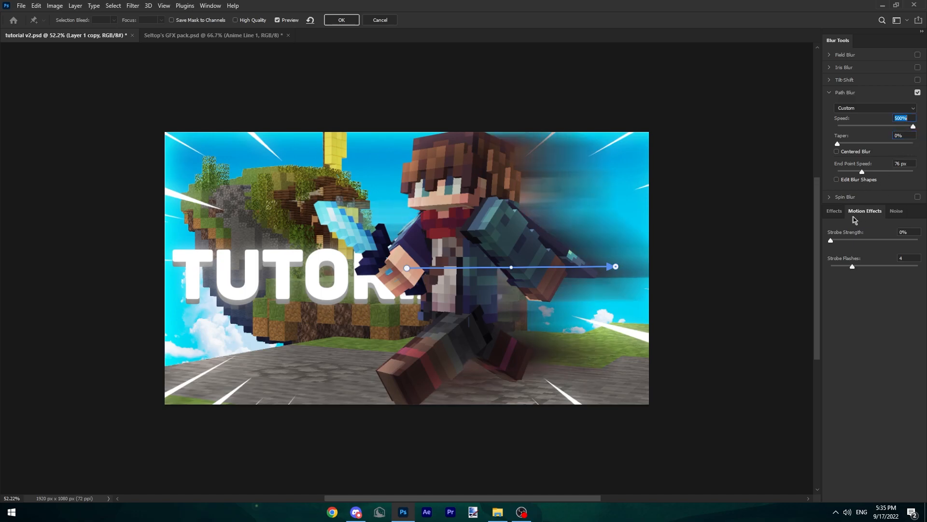
pyautogui.click(903, 232)
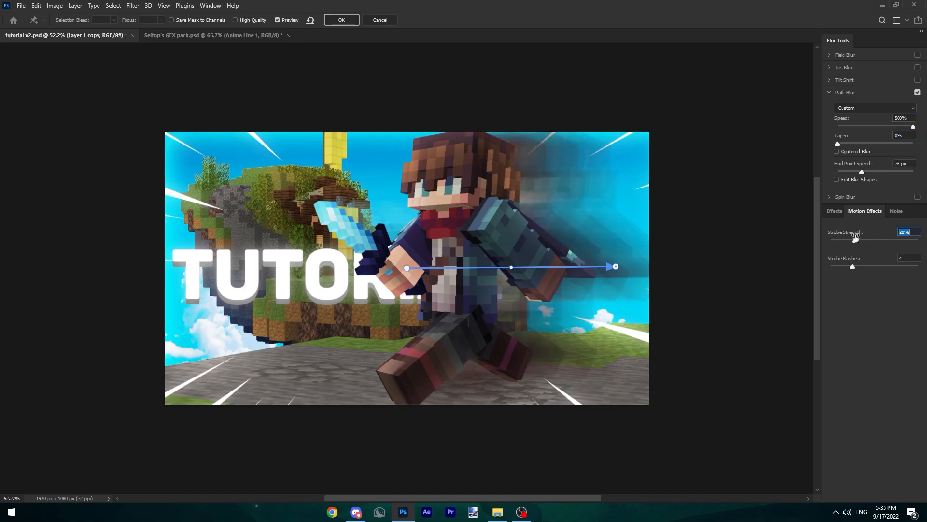
pyautogui.moveTo(870, 242); pyautogui.dragTo(842, 242)
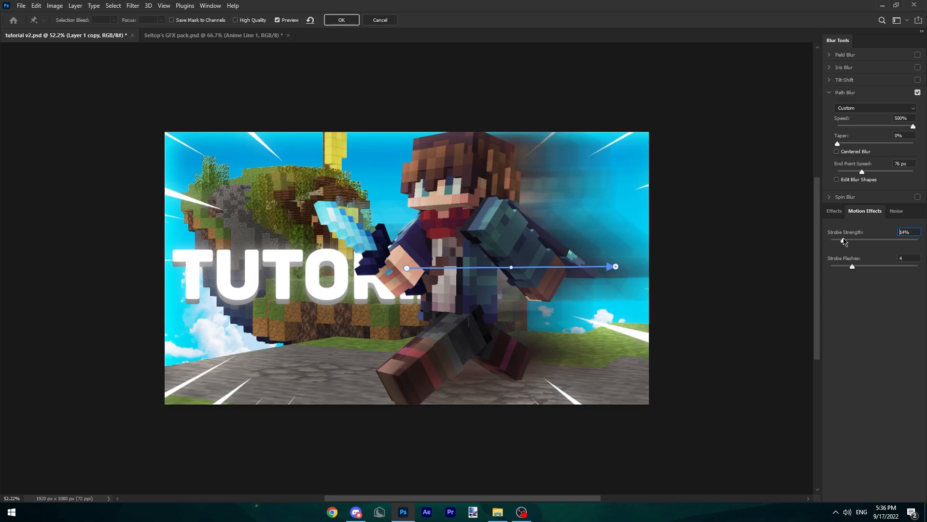
pyautogui.click(341, 19)
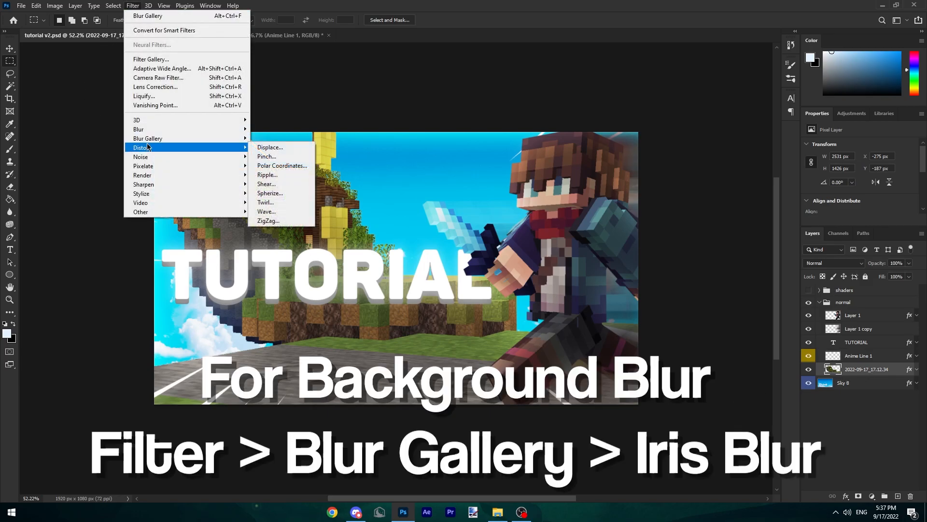
# Step: Select the background screenshot layer to give it a soft Iris Blur
pyautogui.click(147, 138)
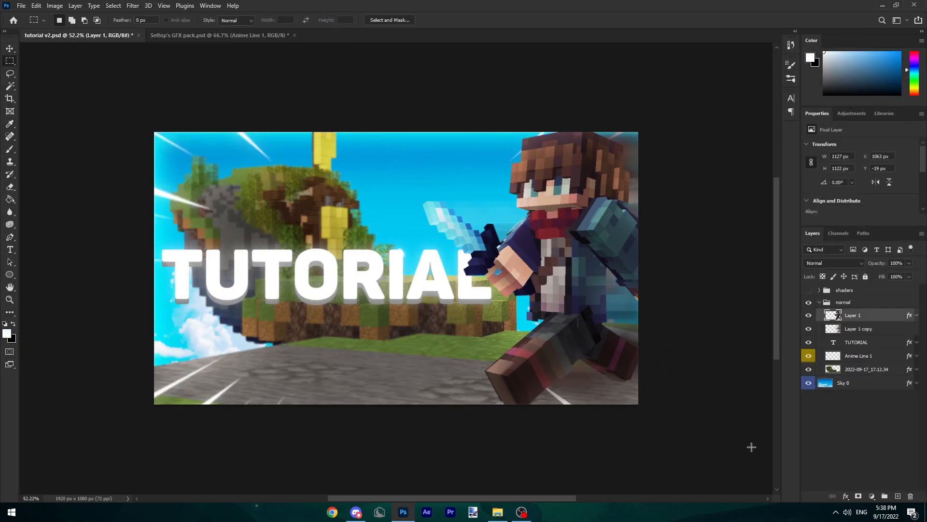
pyautogui.moveTo(871, 495)
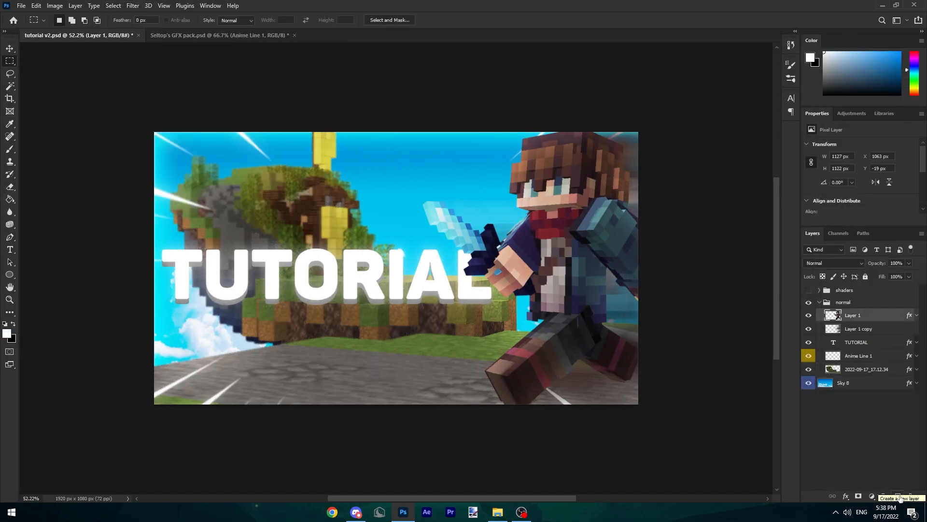
# Step: Paint soft white brush glows on a new layer and set it to Overlay blending
pyautogui.click(885, 496)
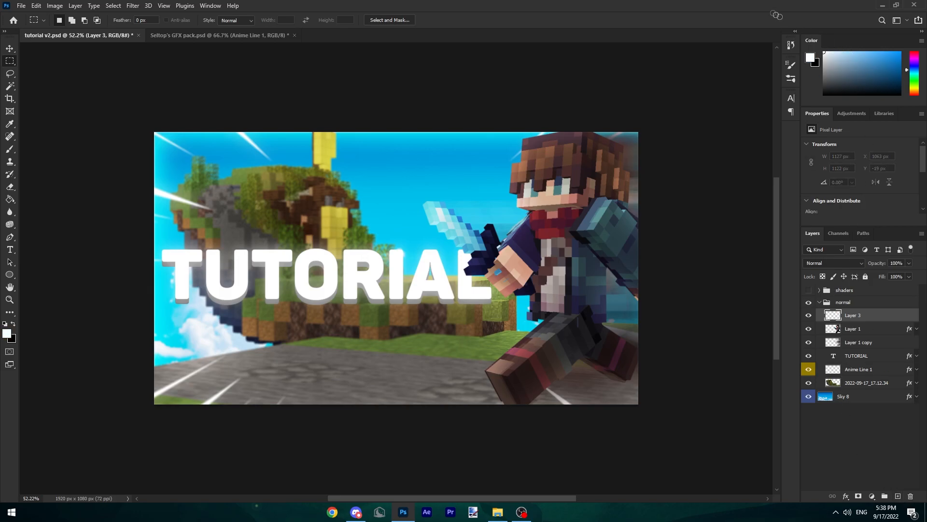
pyautogui.click(10, 150)
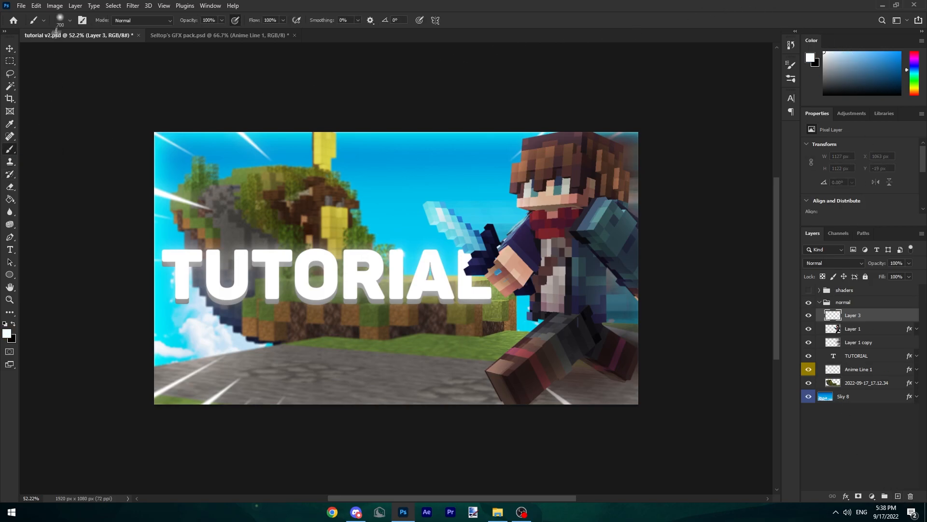
pyautogui.click(69, 20)
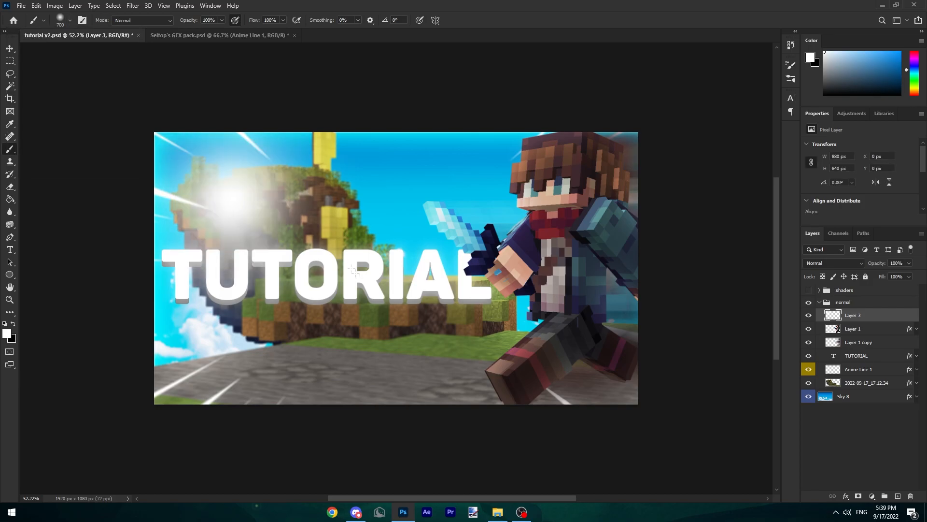
pyautogui.click(834, 263)
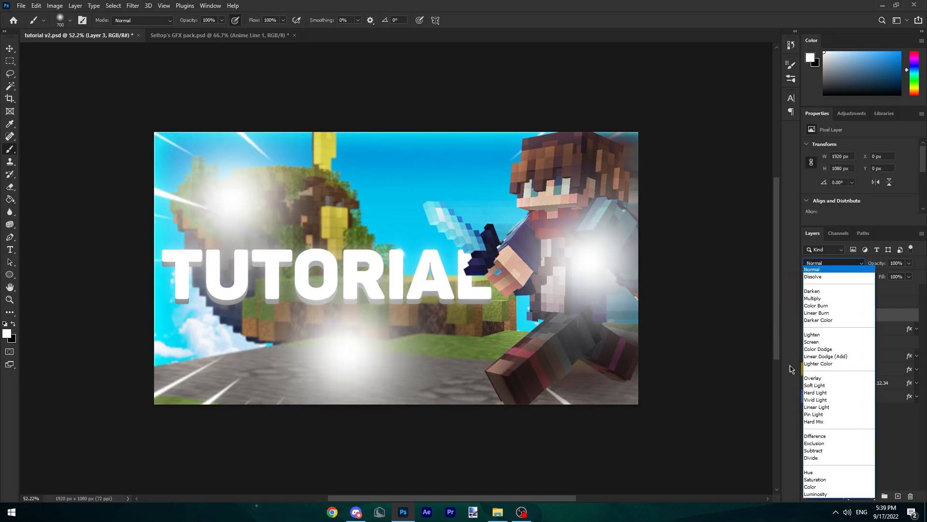
pyautogui.click(813, 377)
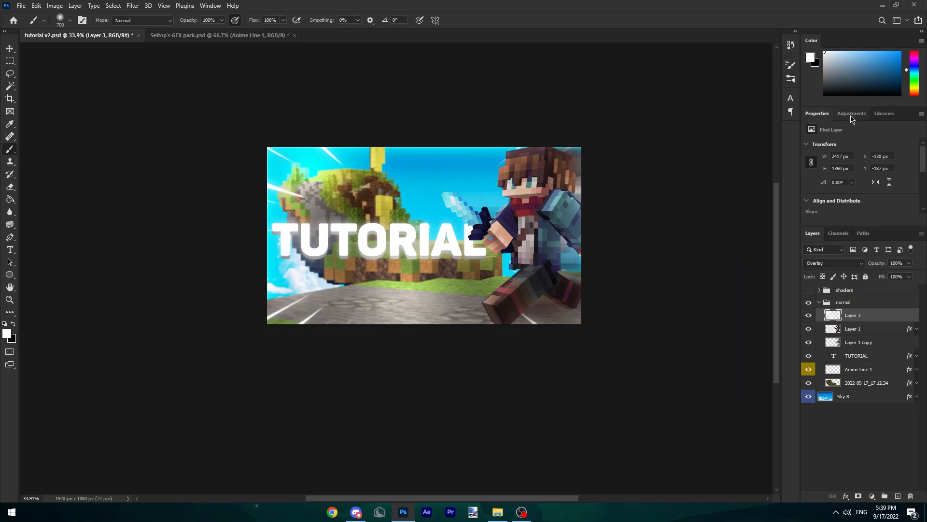
# Step: Add Curves, Vibrance and Hue/Saturation (Hue -3) adjustment layers above the artwork
pyautogui.click(834, 263)
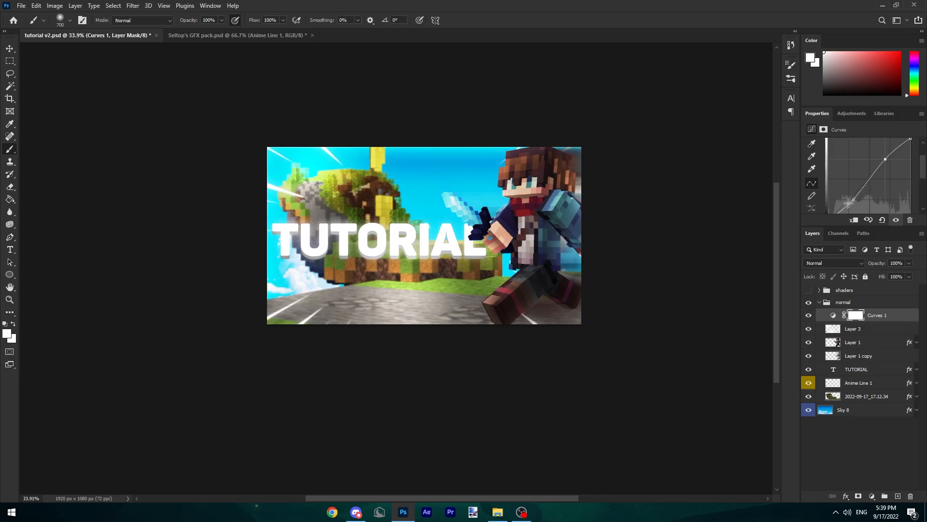
pyautogui.click(850, 113)
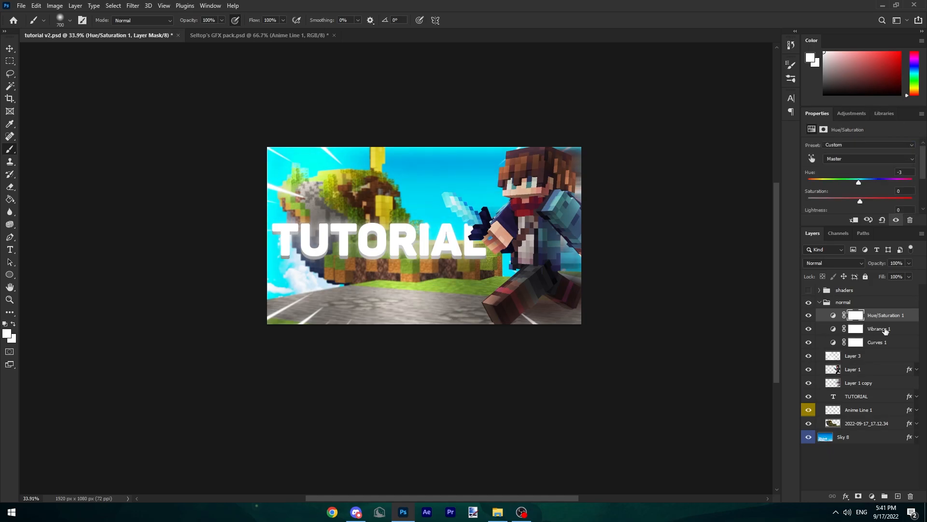
pyautogui.click(842, 301)
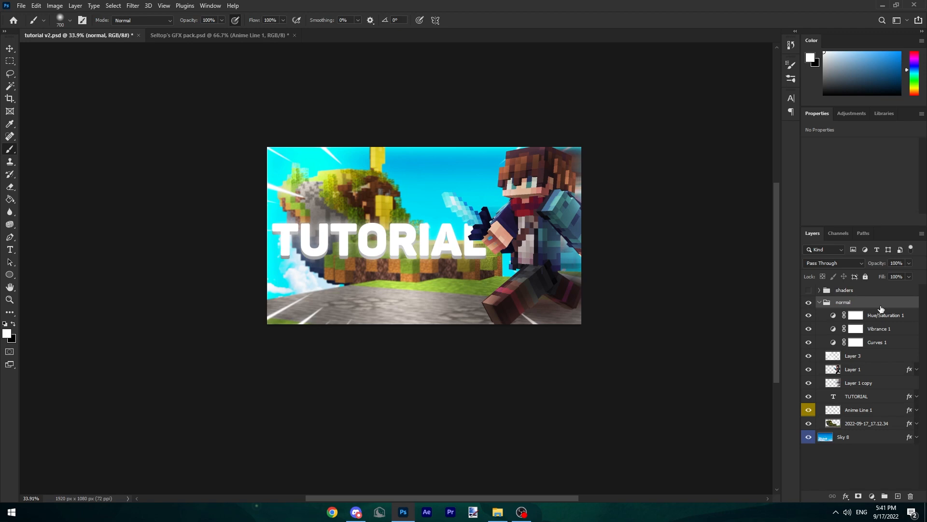